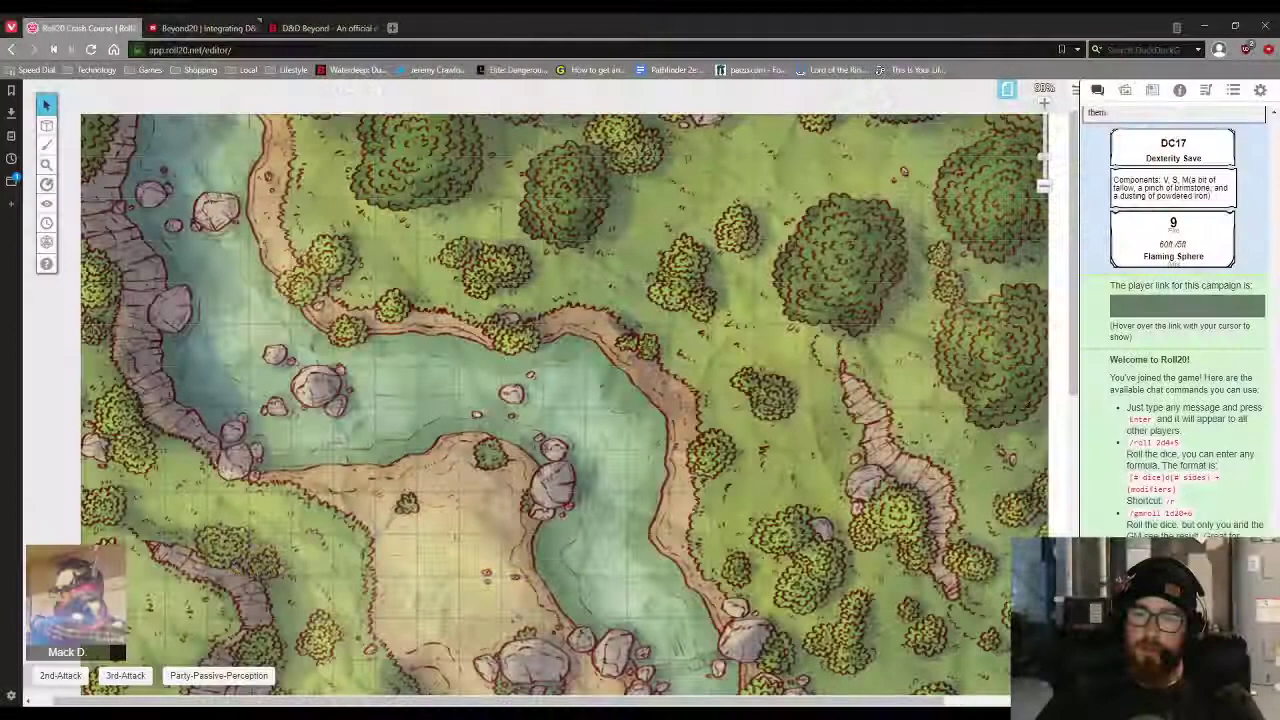
Switch to D&D Beyond and browse its Collections, Game Rules and Sources menus
left_click(315, 27)
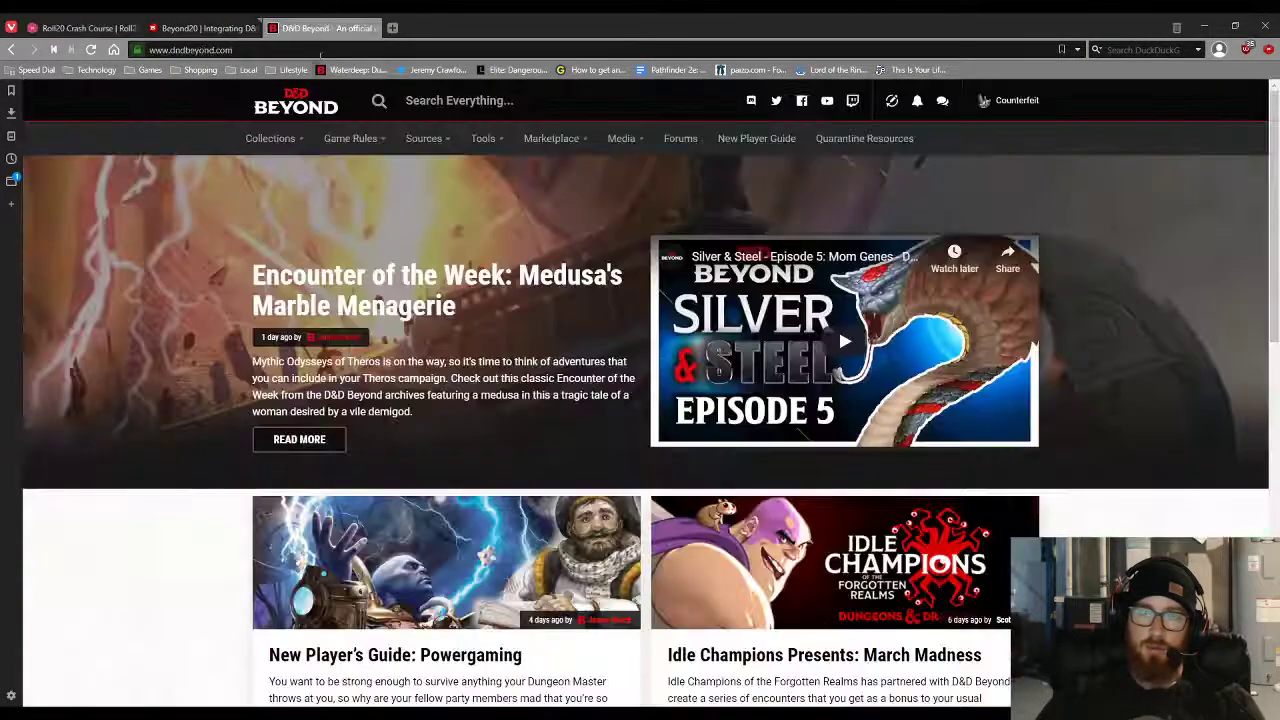
mouse_move(710, 187)
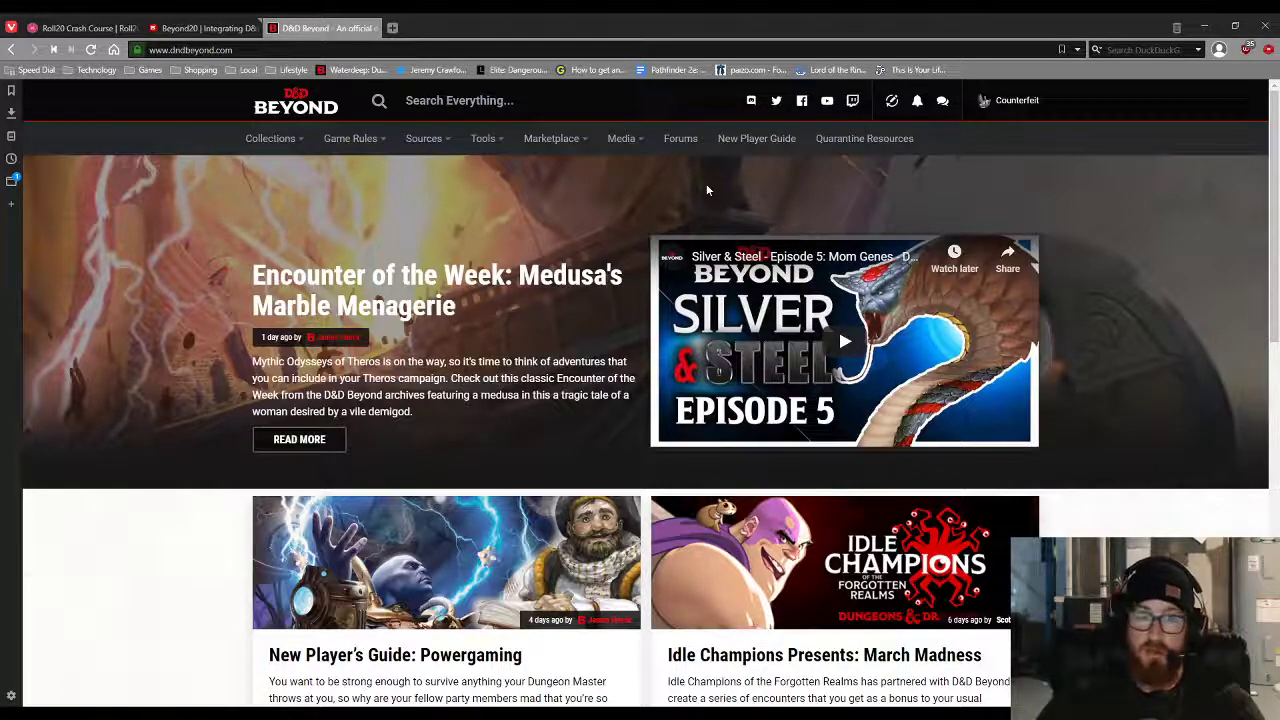
mouse_move(226, 199)
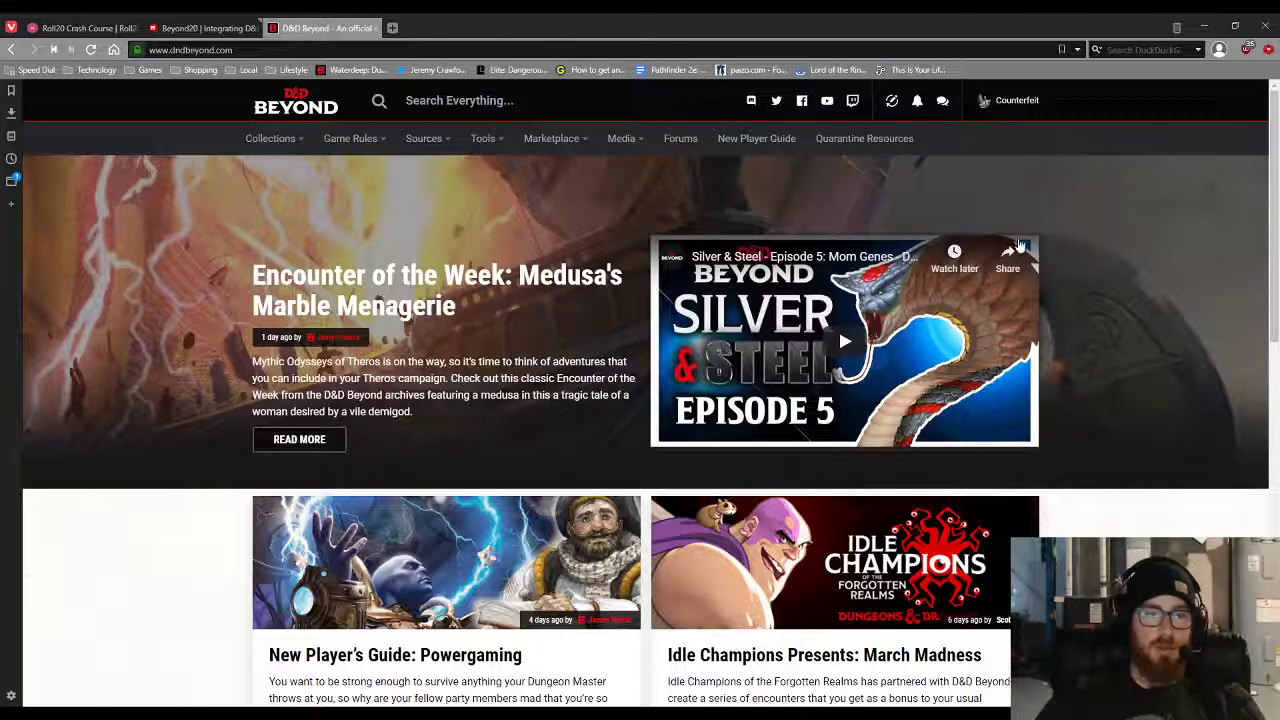
mouse_move(363, 199)
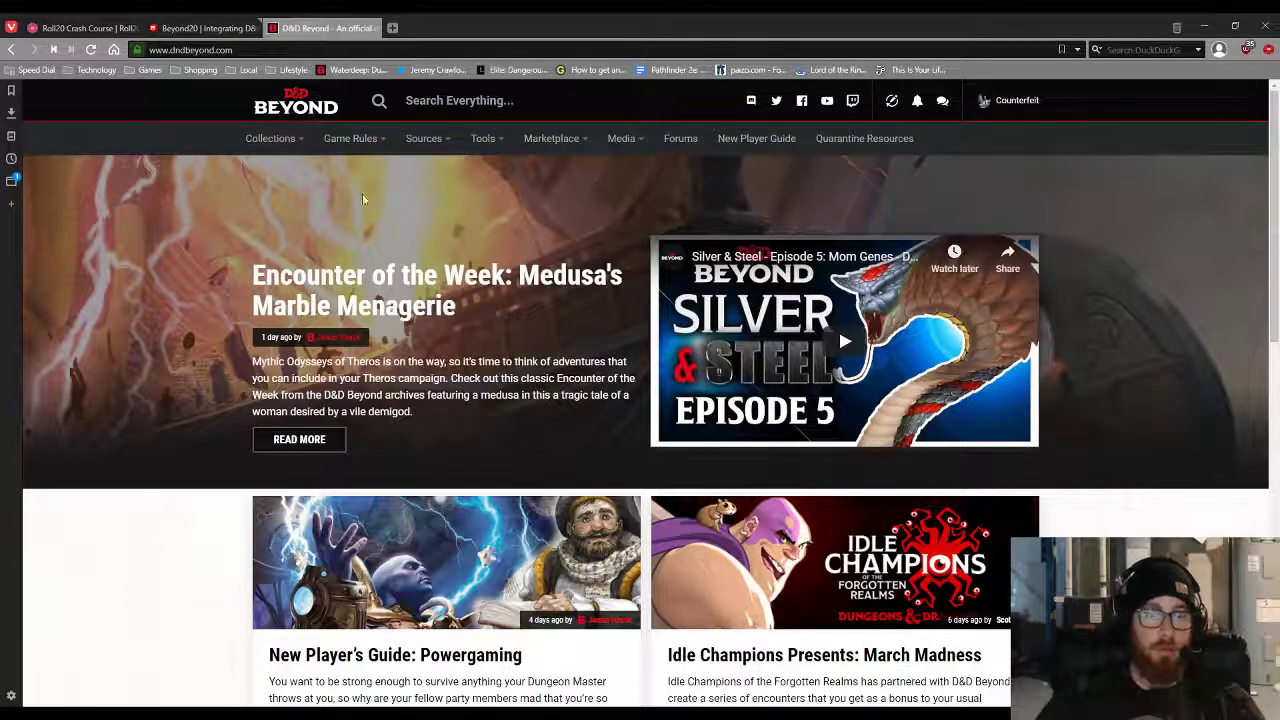
left_click(270, 138)
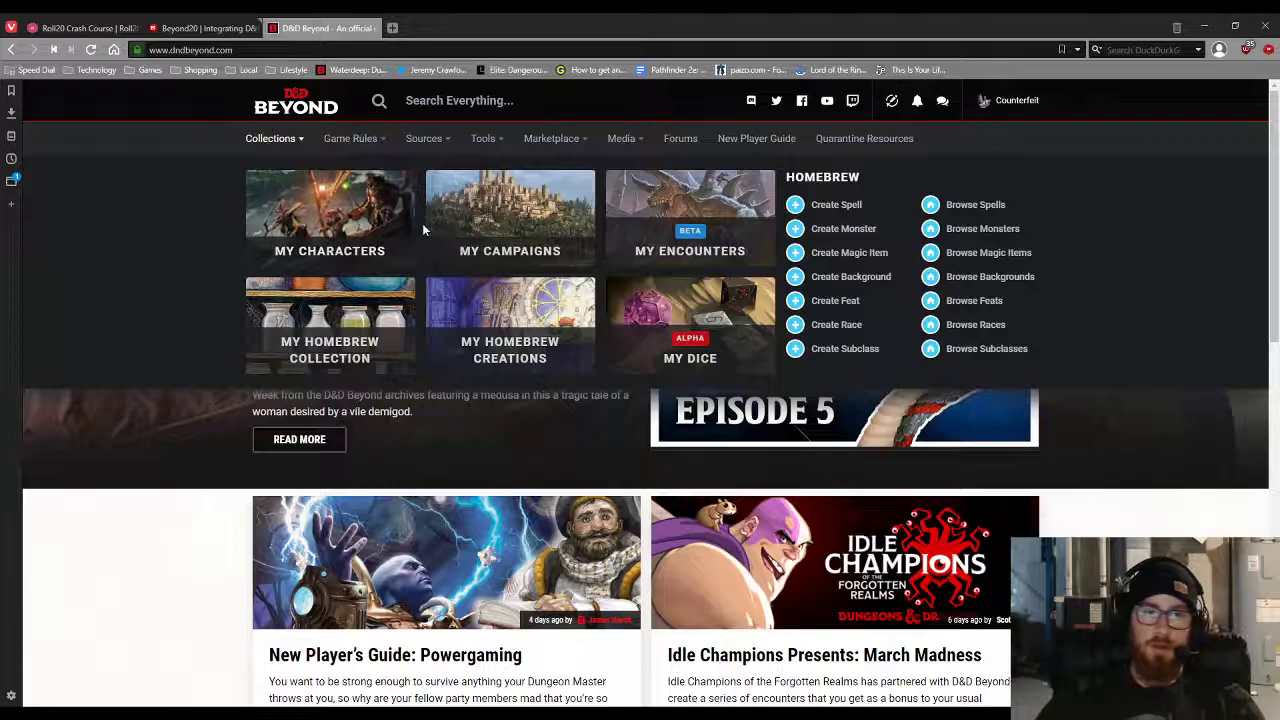
mouse_move(528, 210)
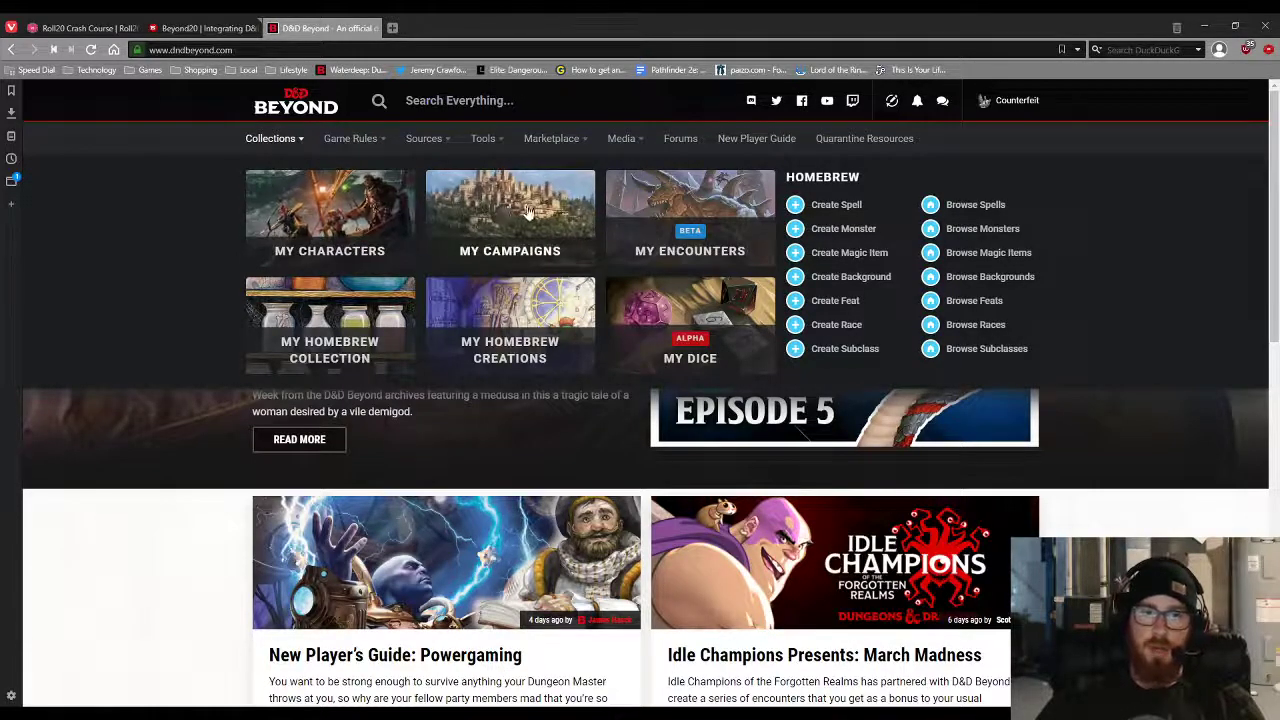
mouse_move(440, 324)
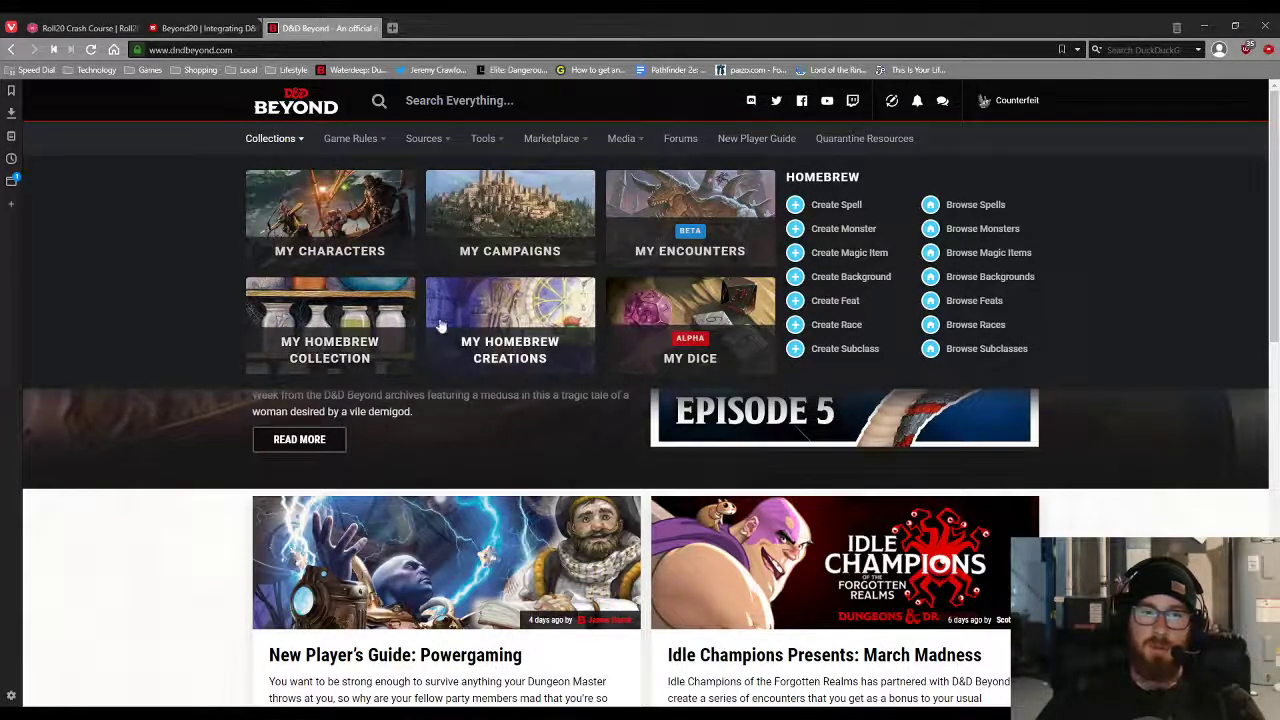
left_click(350, 138)
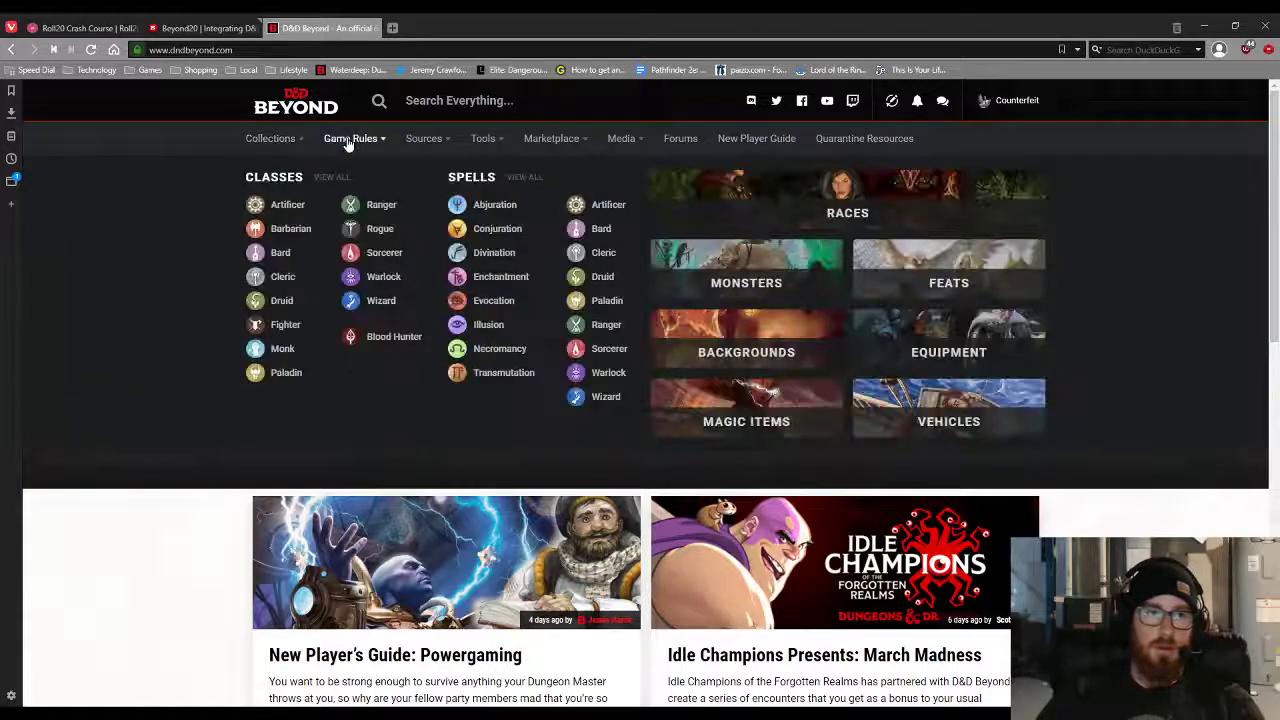
mouse_move(555, 281)
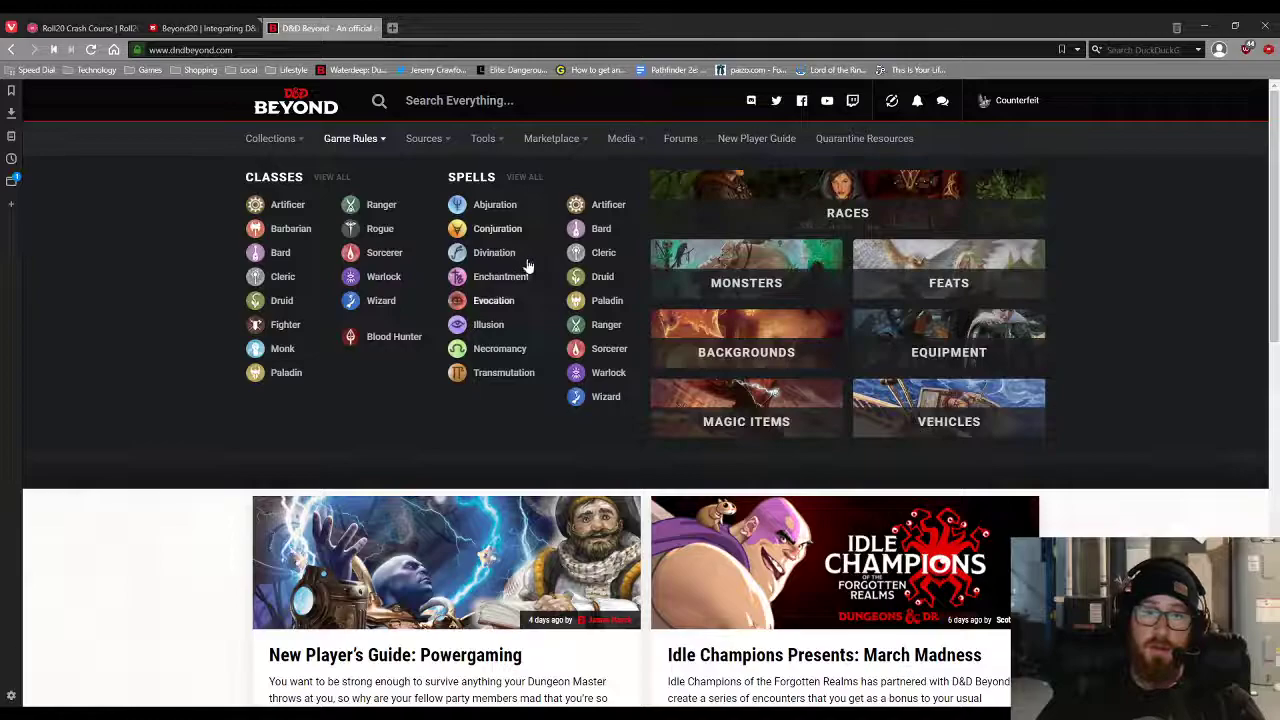
mouse_move(422, 145)
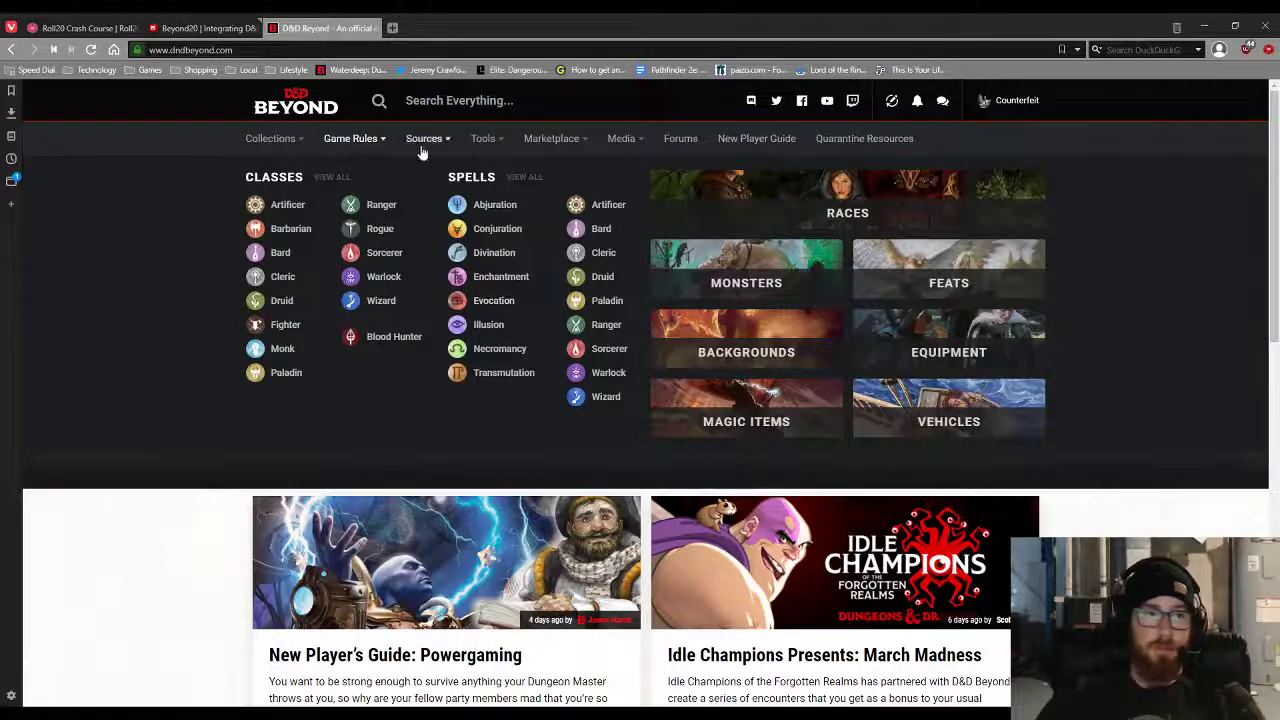
left_click(423, 138)
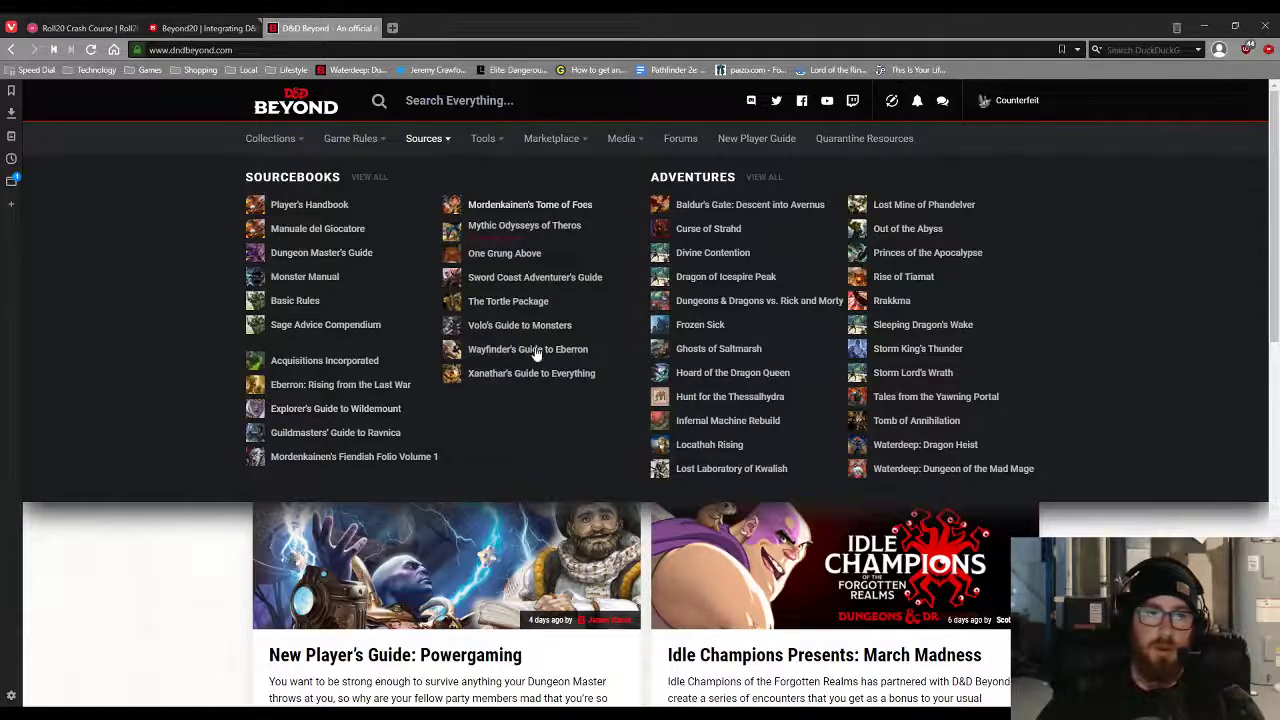
mouse_move(917, 343)
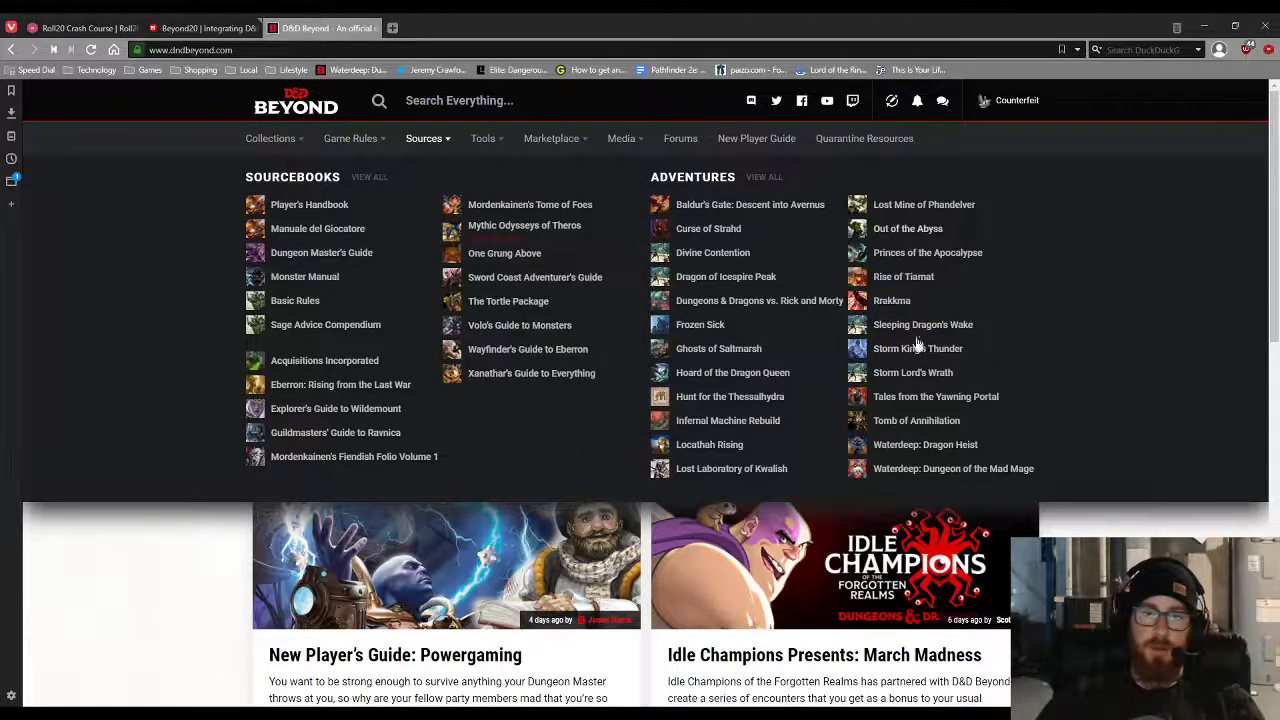
mouse_move(768, 262)
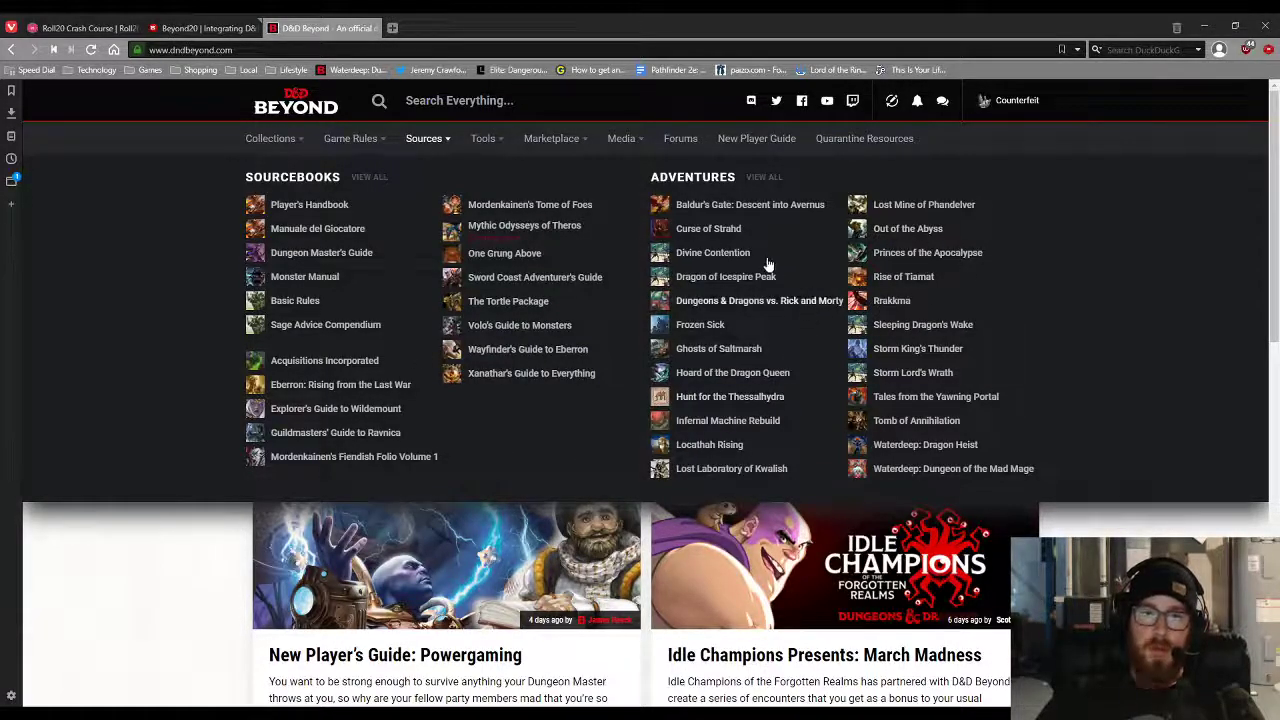
mouse_move(738, 266)
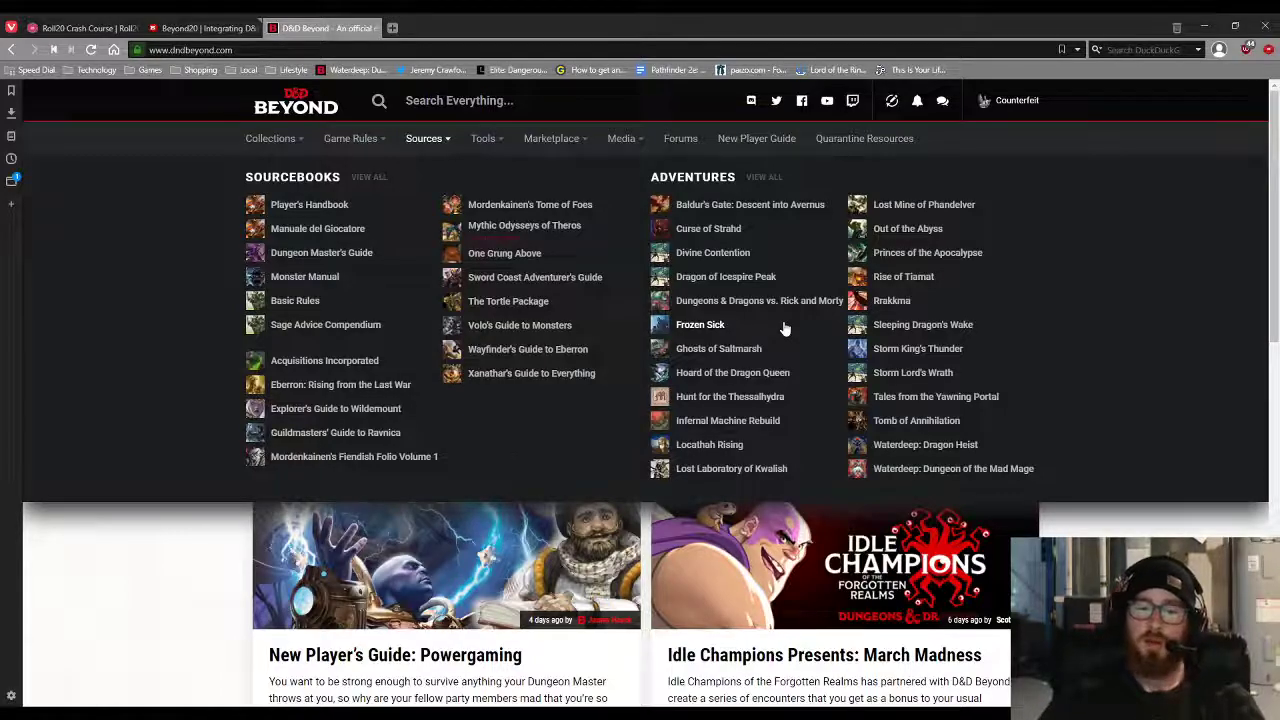
mouse_move(476, 420)
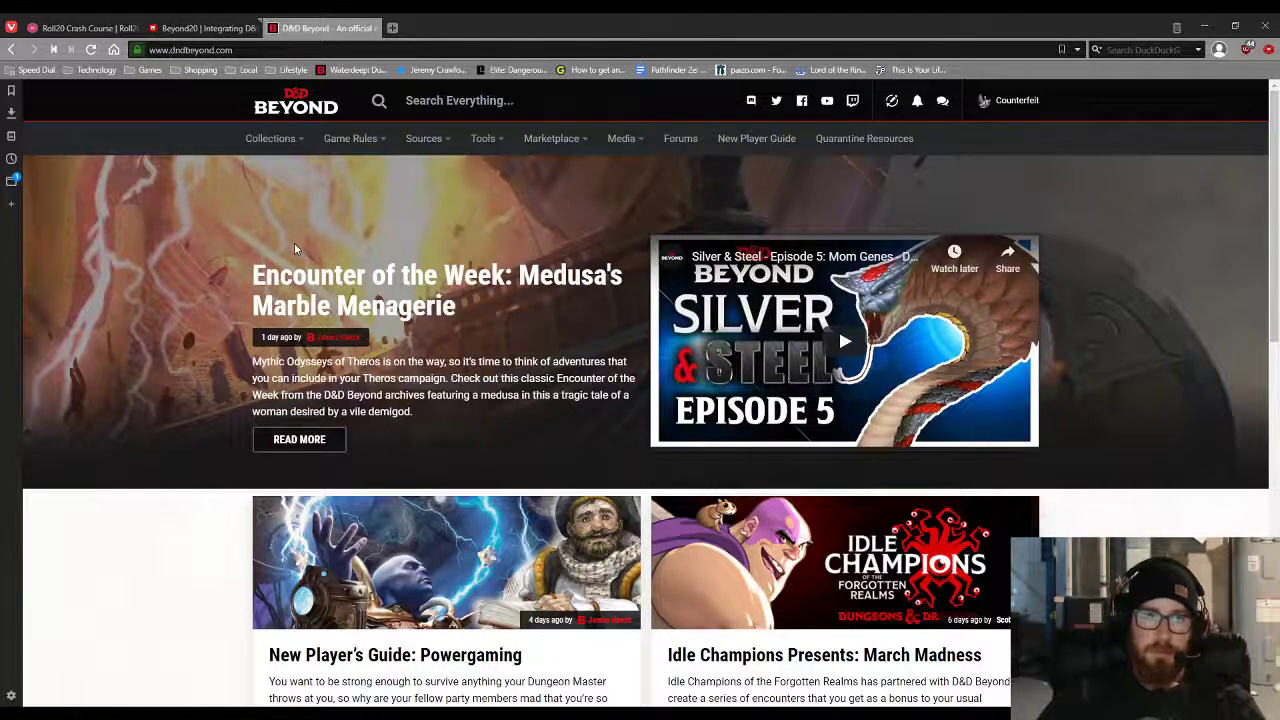
mouse_move(512, 224)
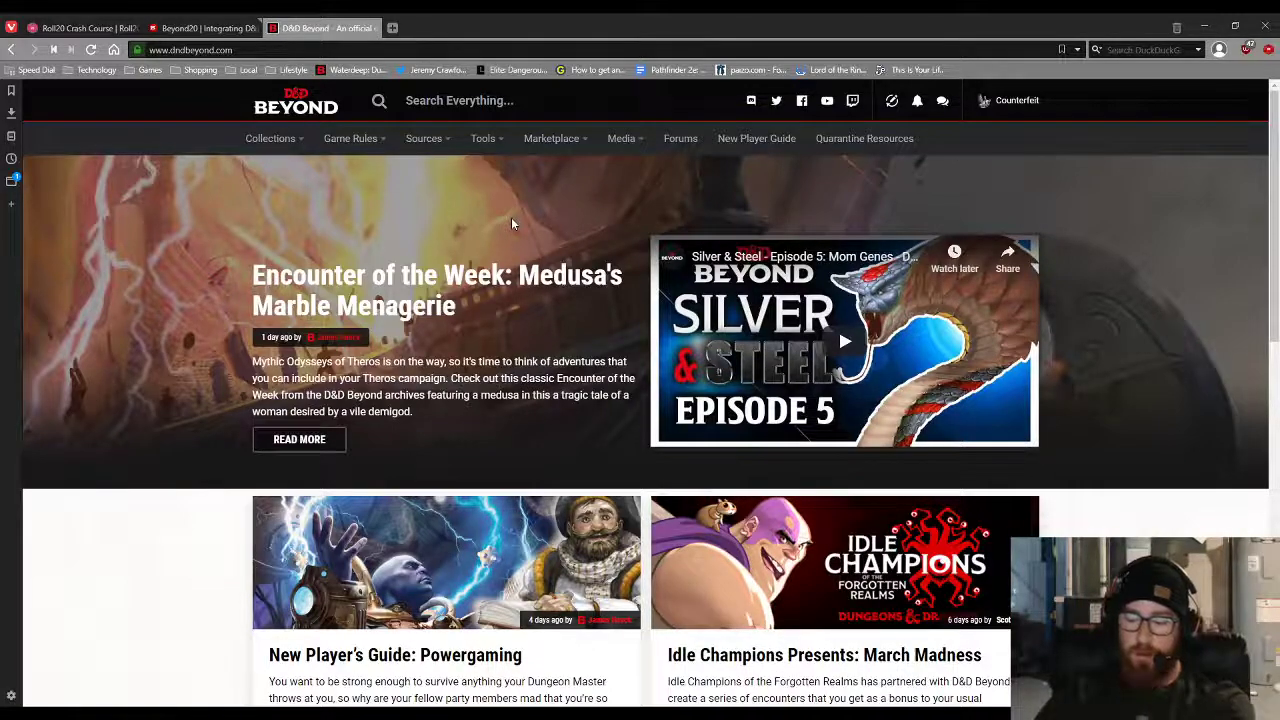
mouse_move(84, 107)
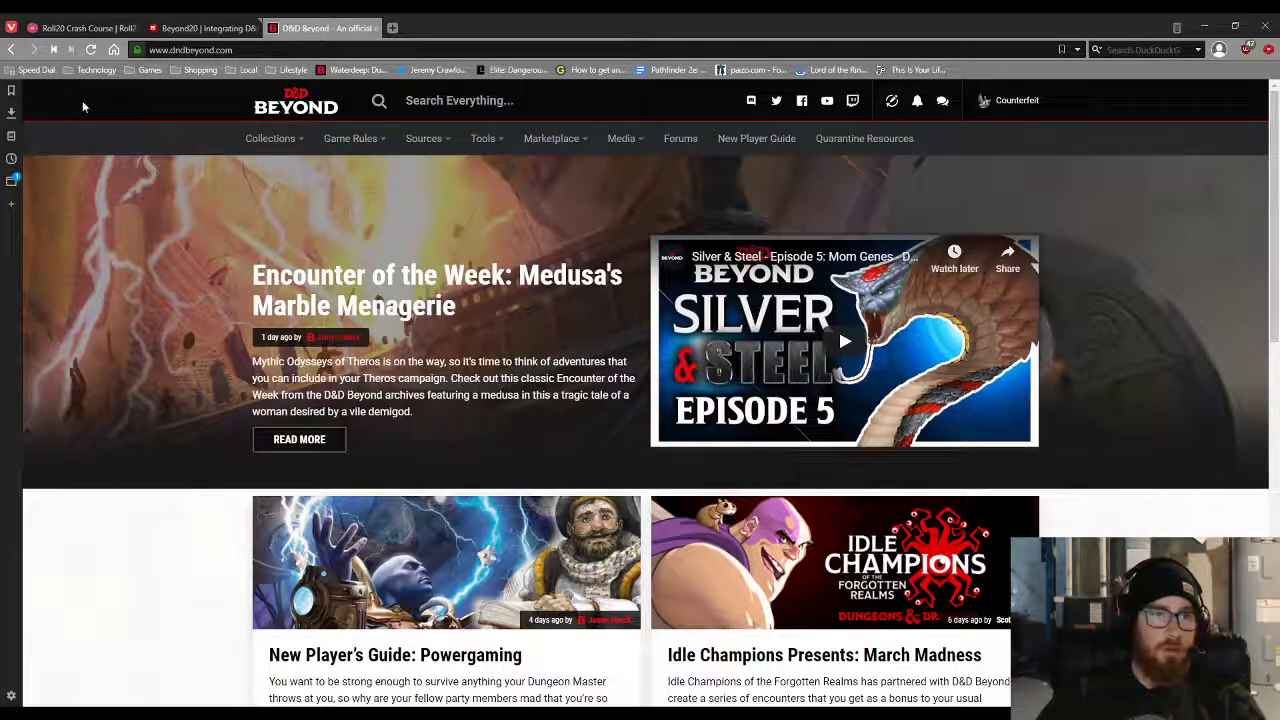
Go to the Beyond20 website and follow its Chrome Webstore link
left_click(200, 26)
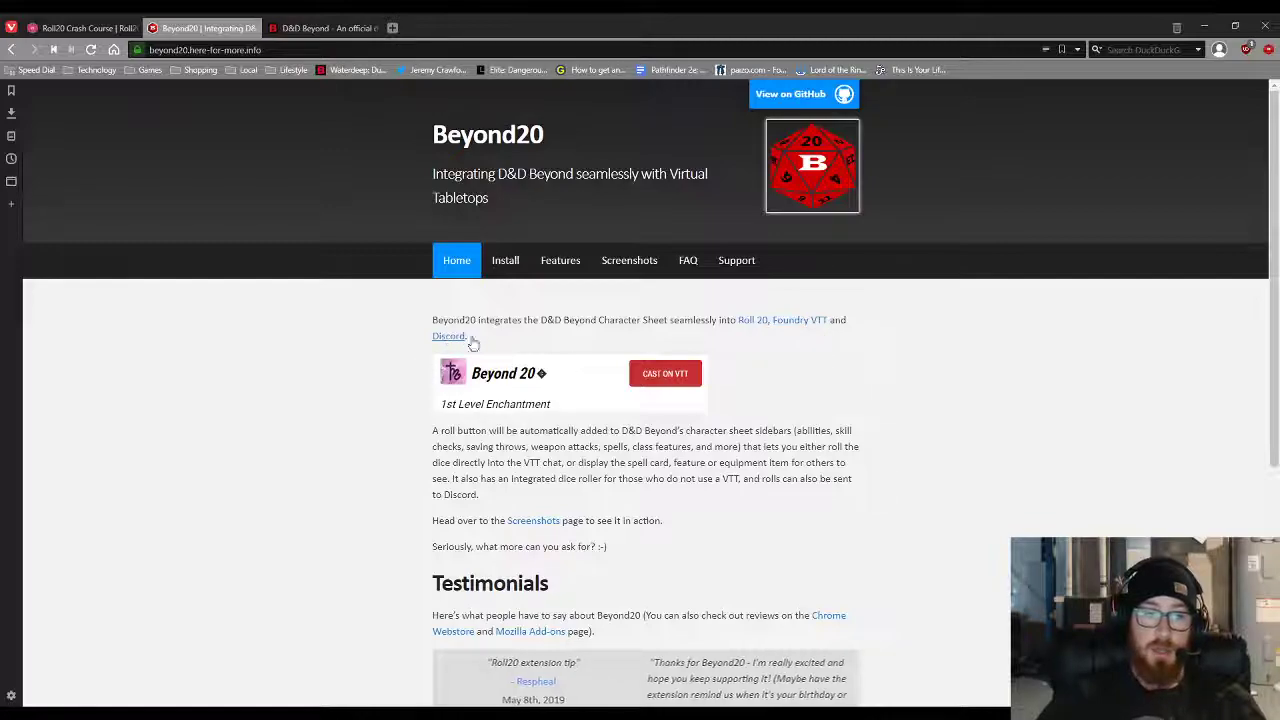
mouse_move(713, 336)
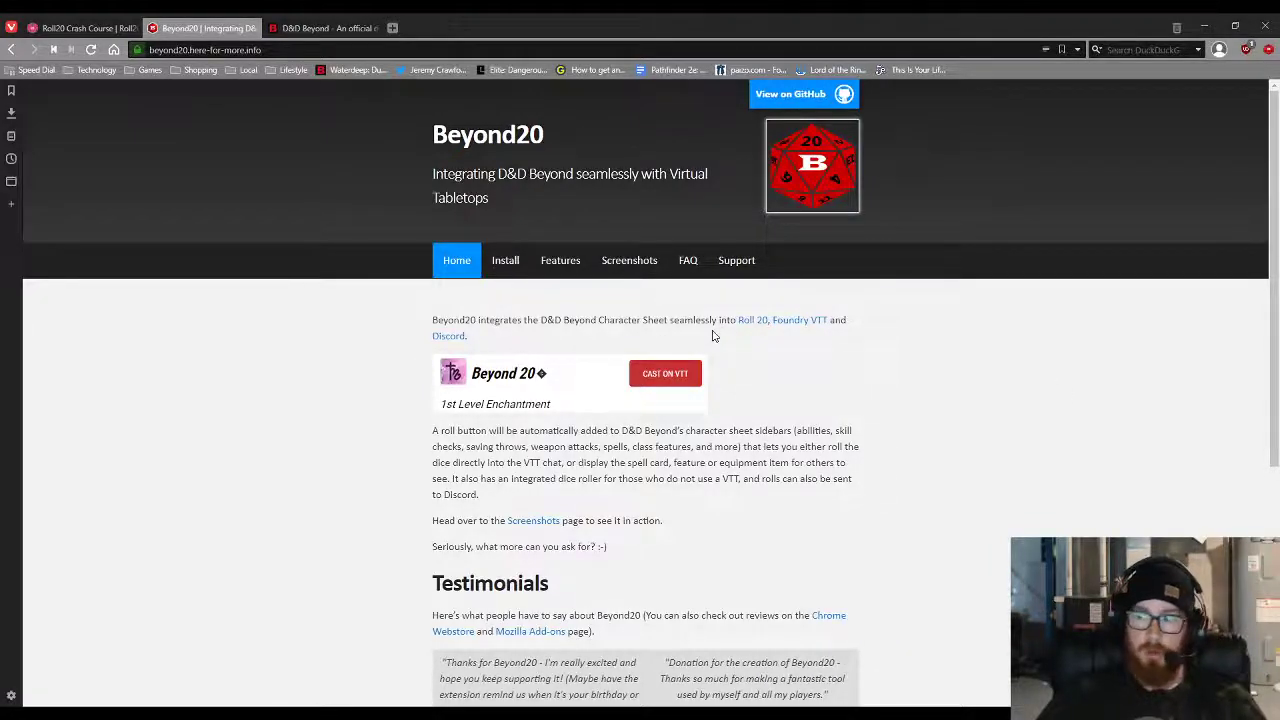
left_click(505, 260)
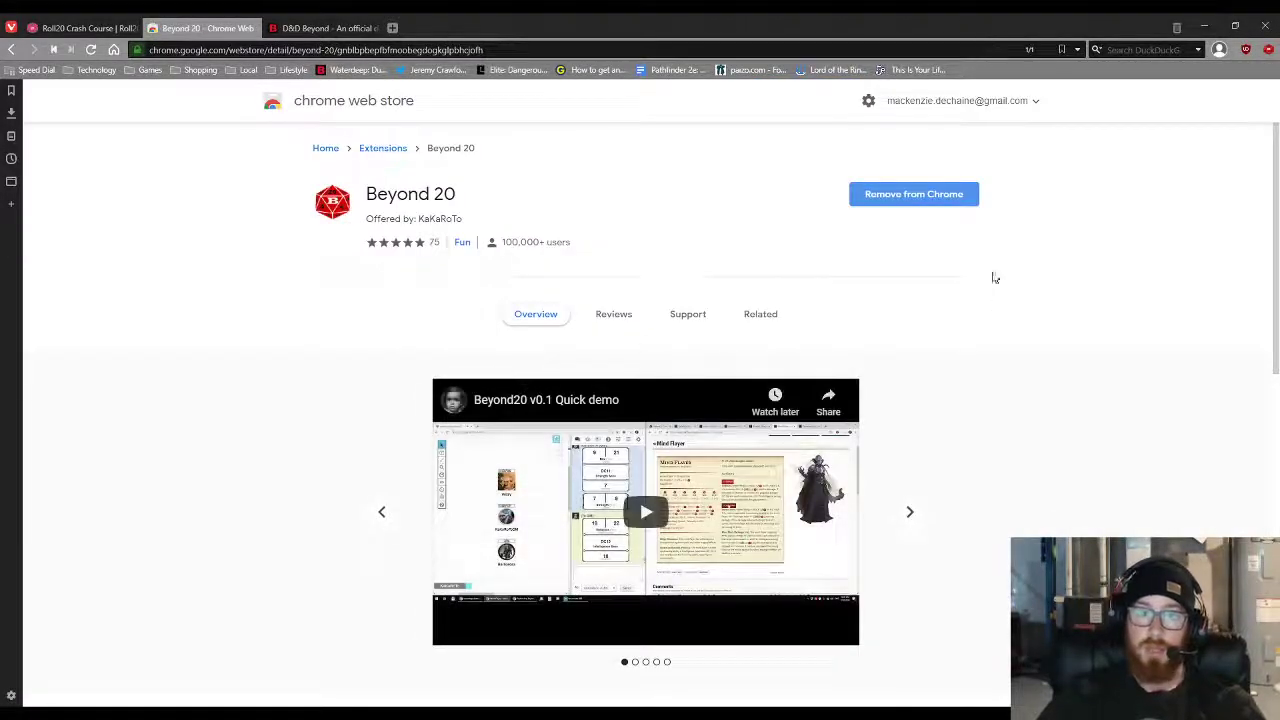
mouse_move(293, 107)
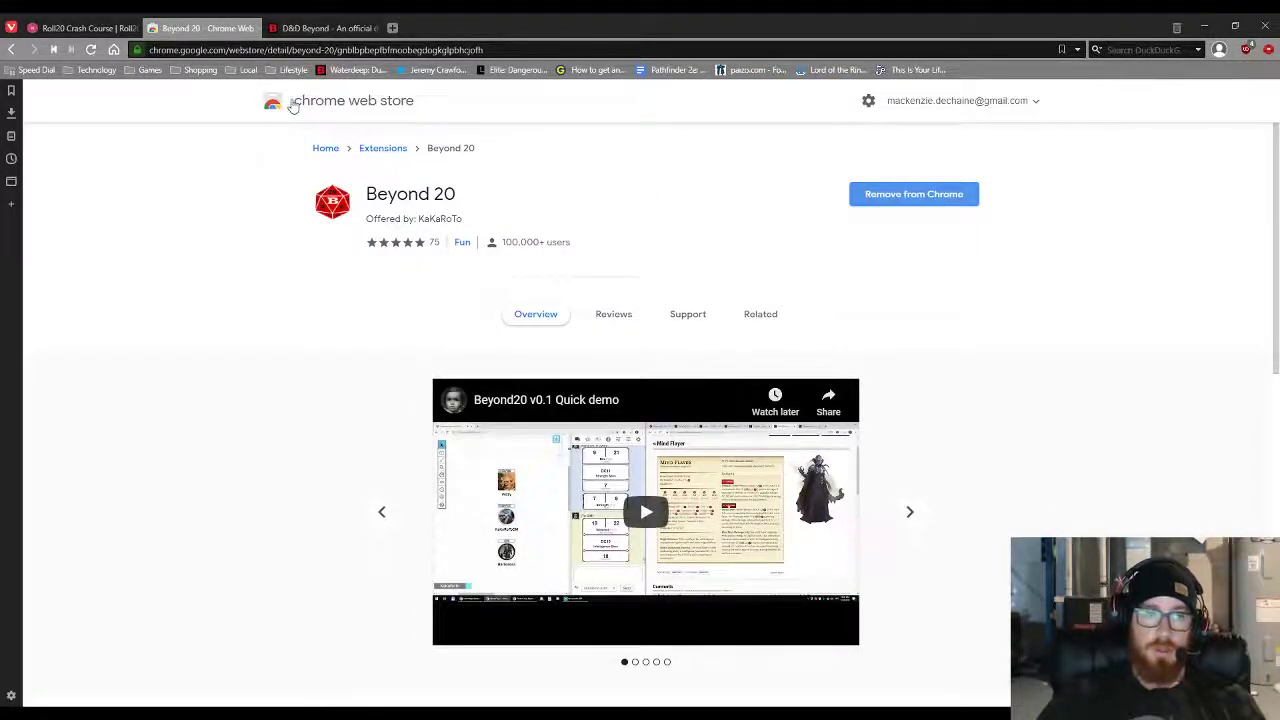
mouse_move(775, 367)
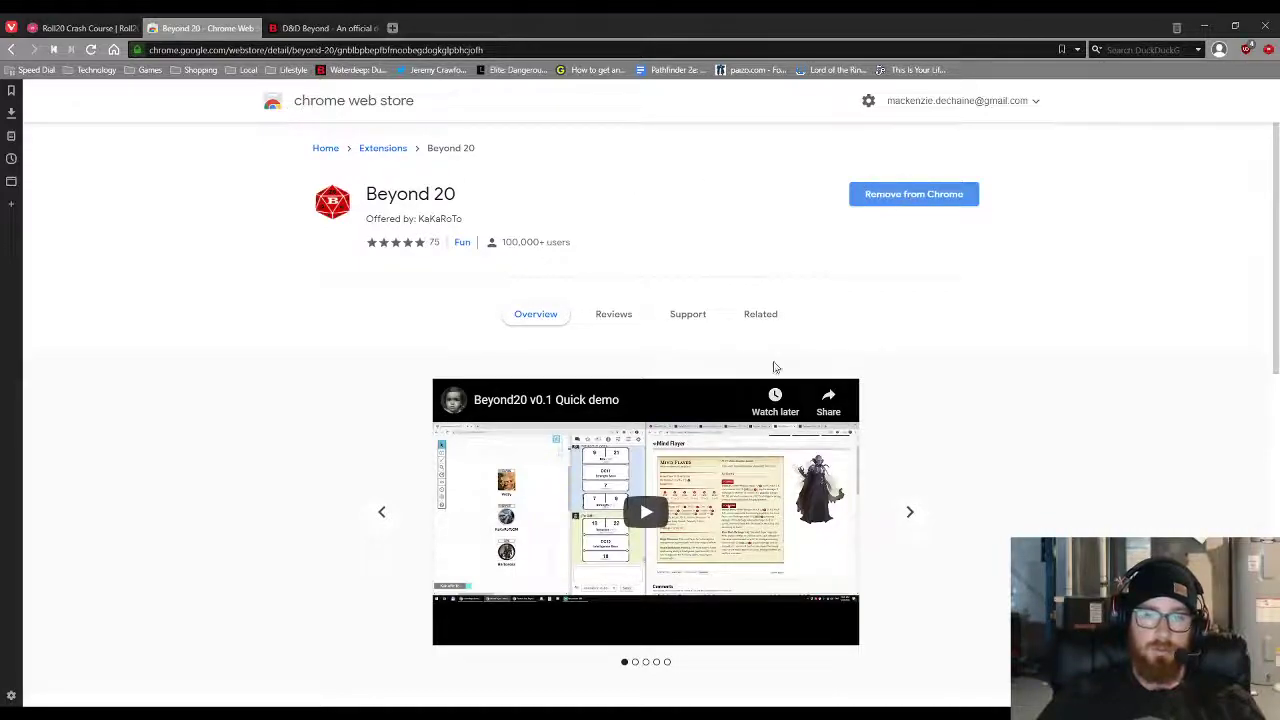
From the installed Beyond 20 listing, reach Beyond20's version 1.1 'just been installed or updated' page
left_click(913, 193)
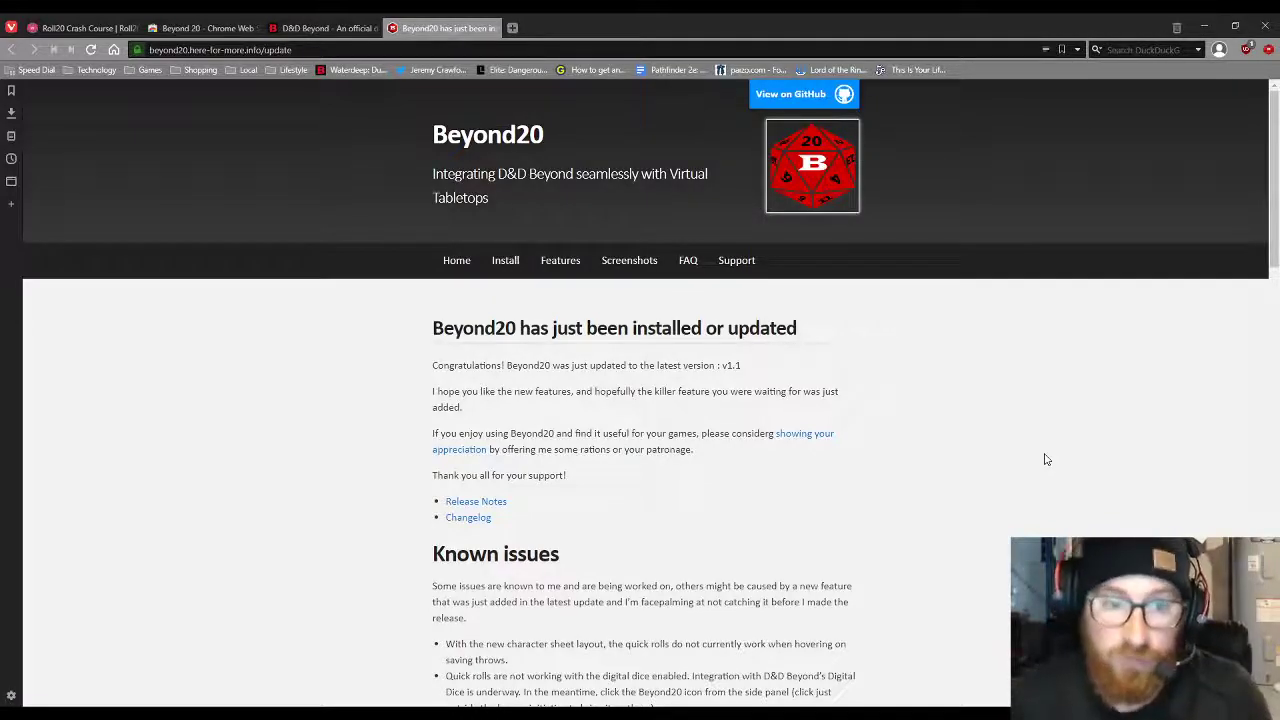
mouse_move(973, 433)
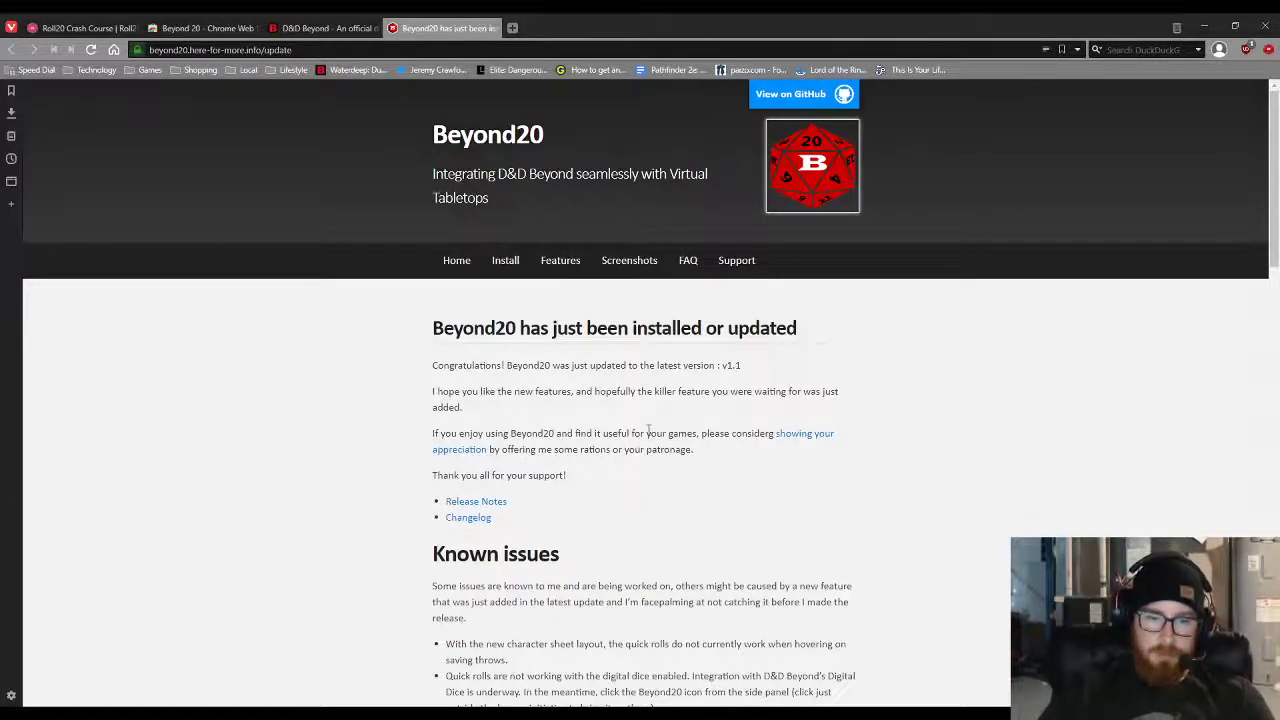
Skim the Beyond20 release notes, view the Support page, then return to D&D Beyond
scroll("down", 3)
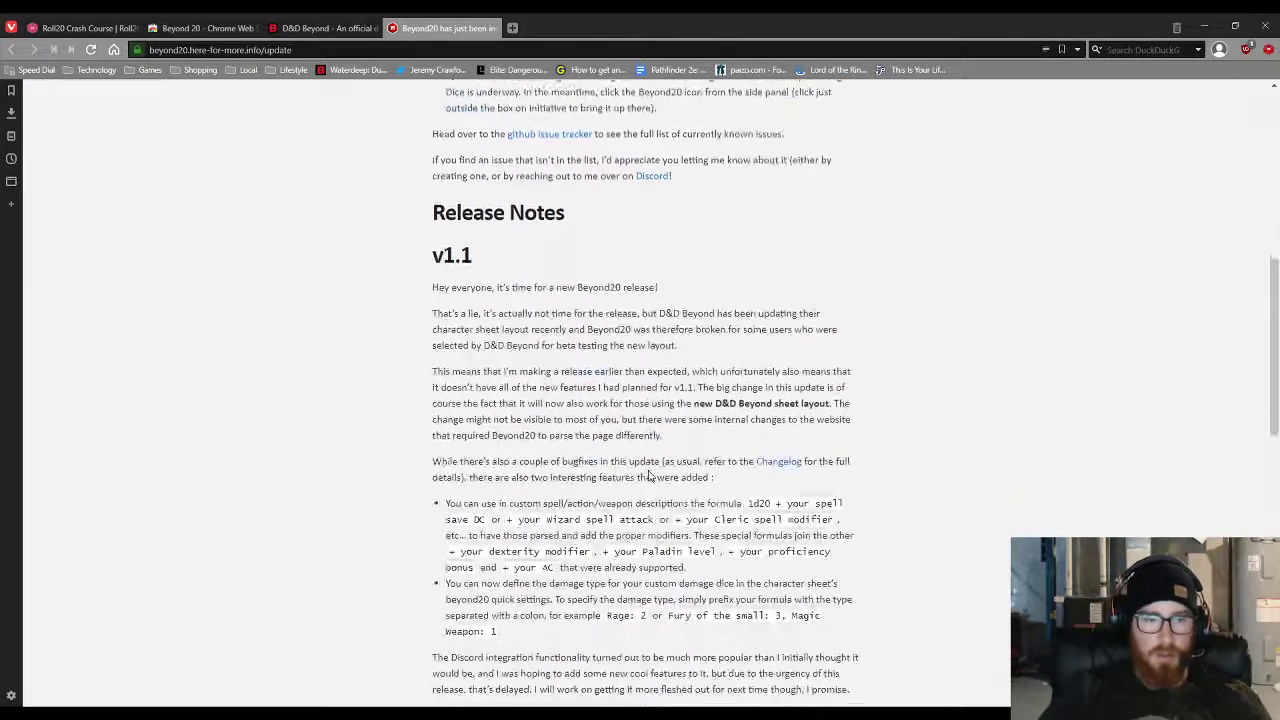
scroll("up", 3)
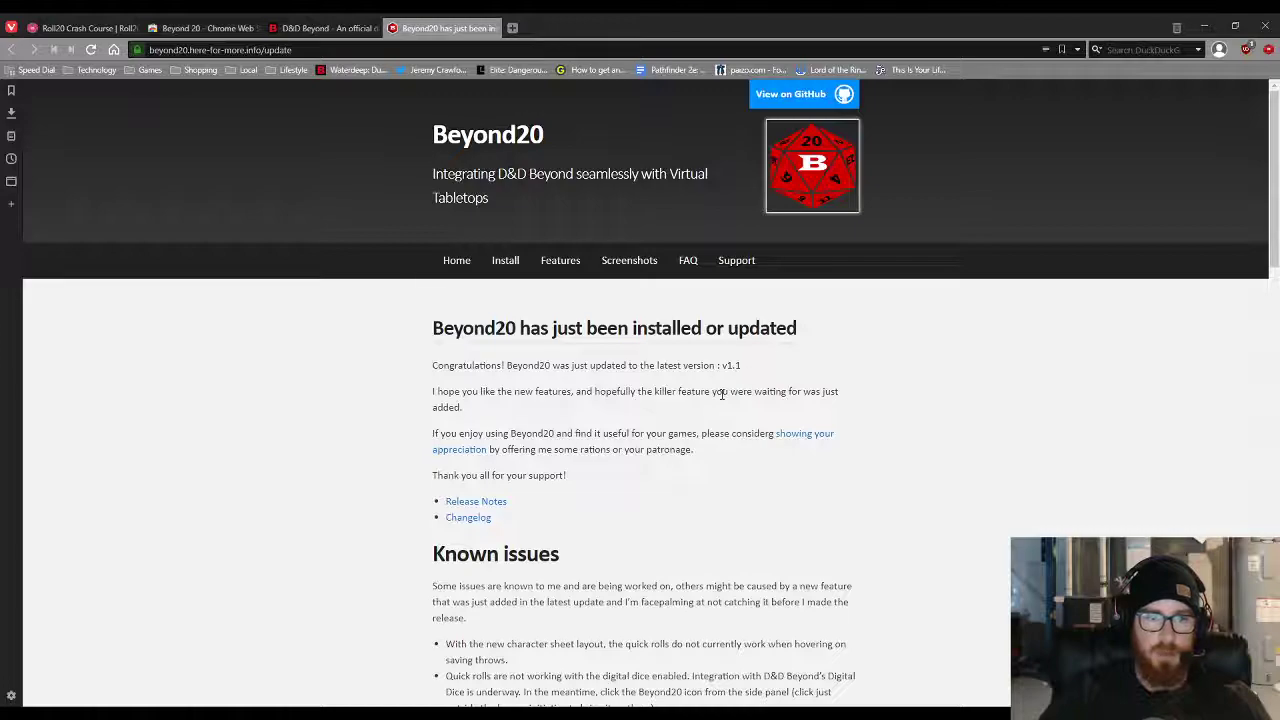
left_click(736, 260)
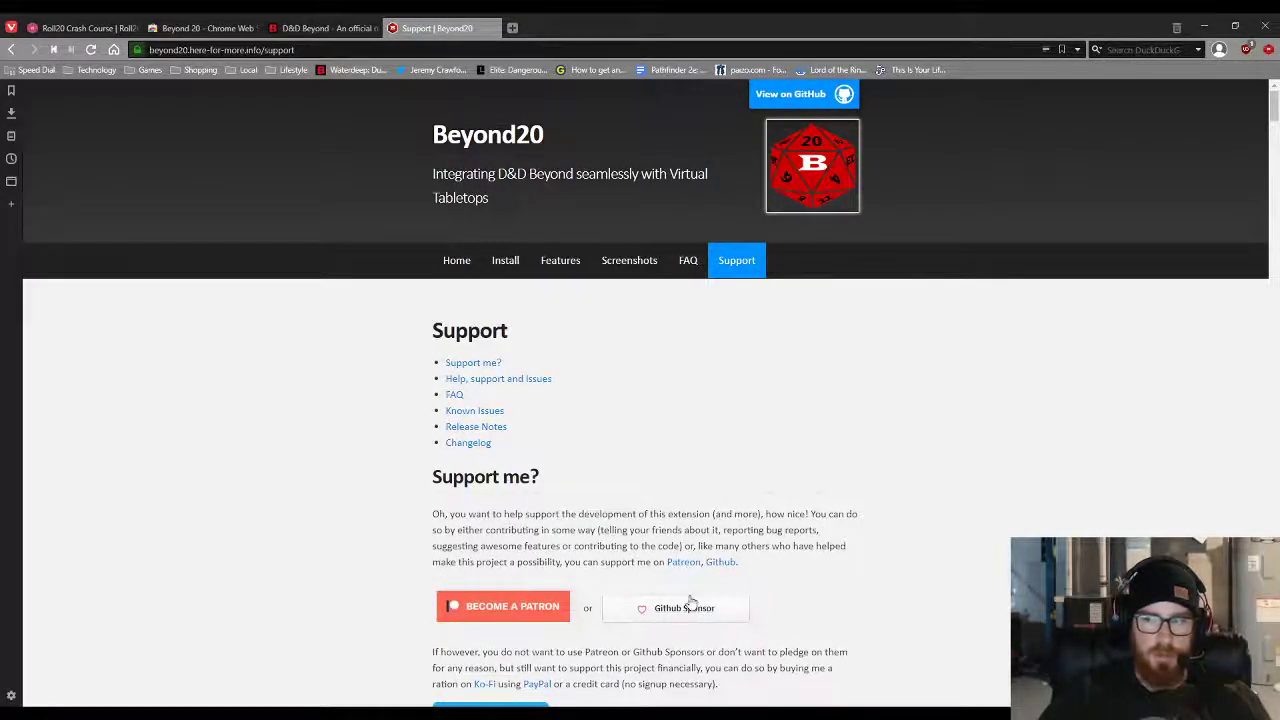
mouse_move(570, 338)
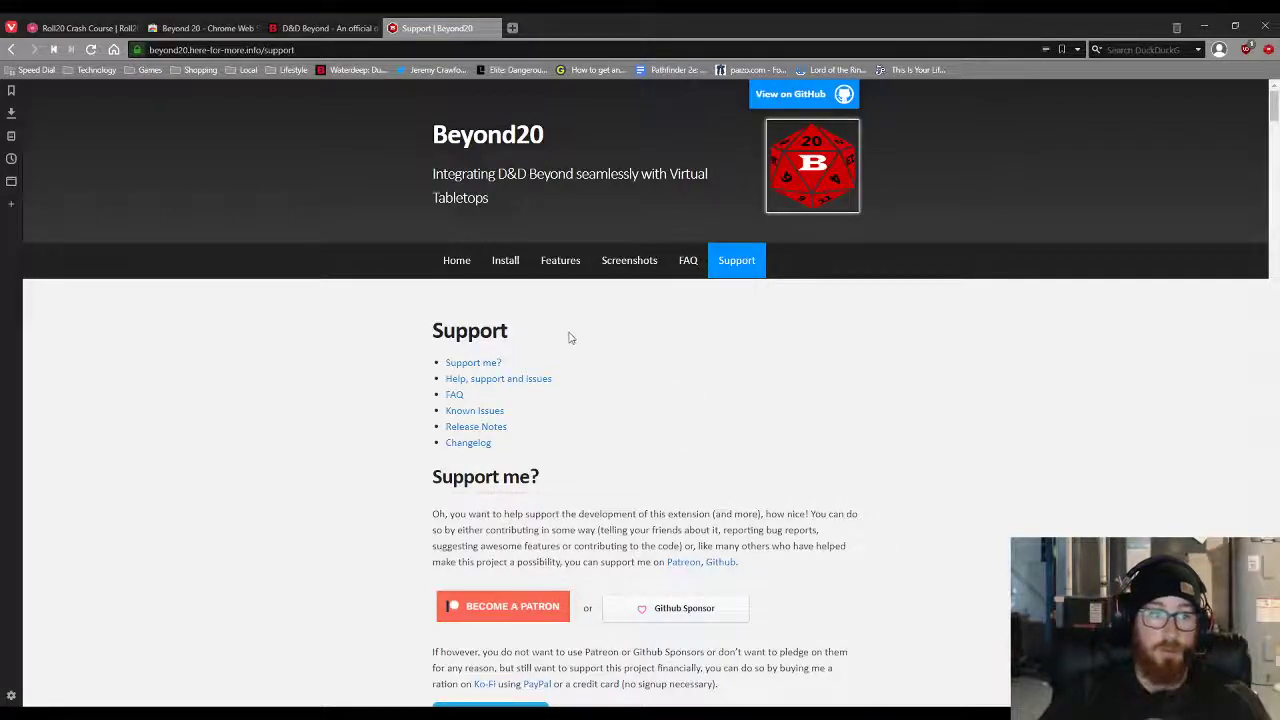
left_click(456, 260)
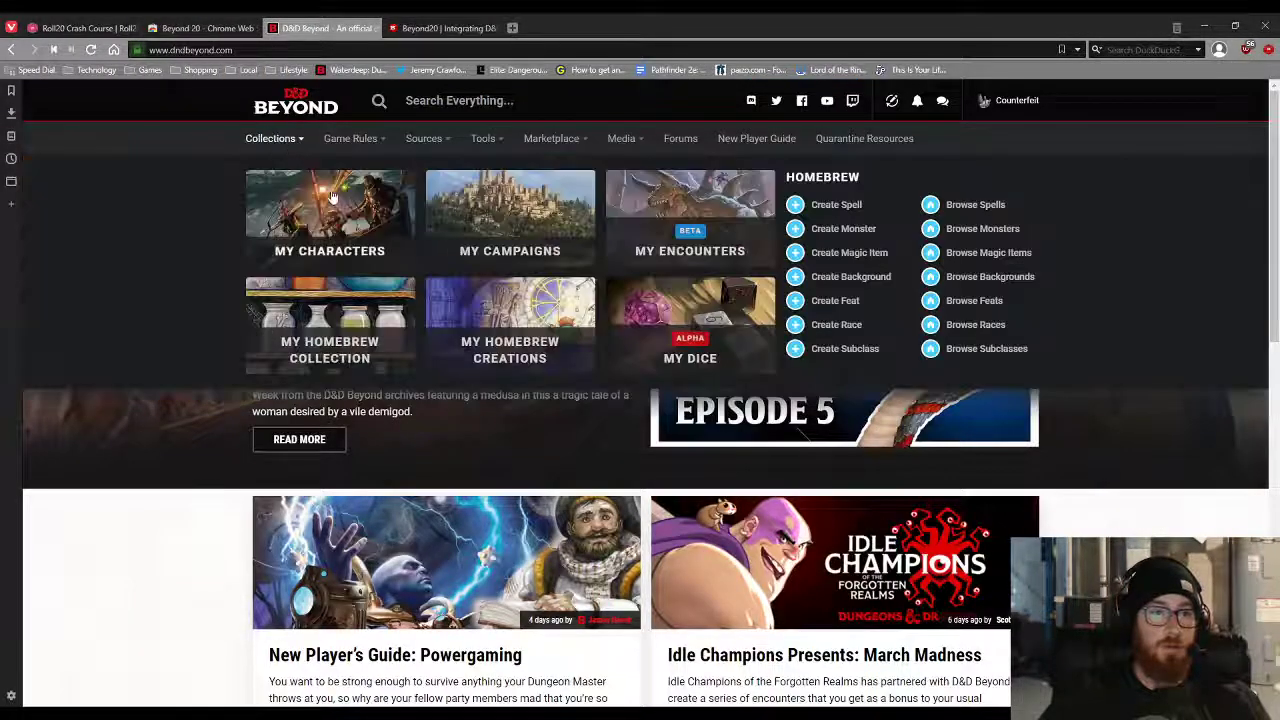
Open the sheet for Aris, the level 12 Aasimar cleric, from My Characters
left_click(330, 210)
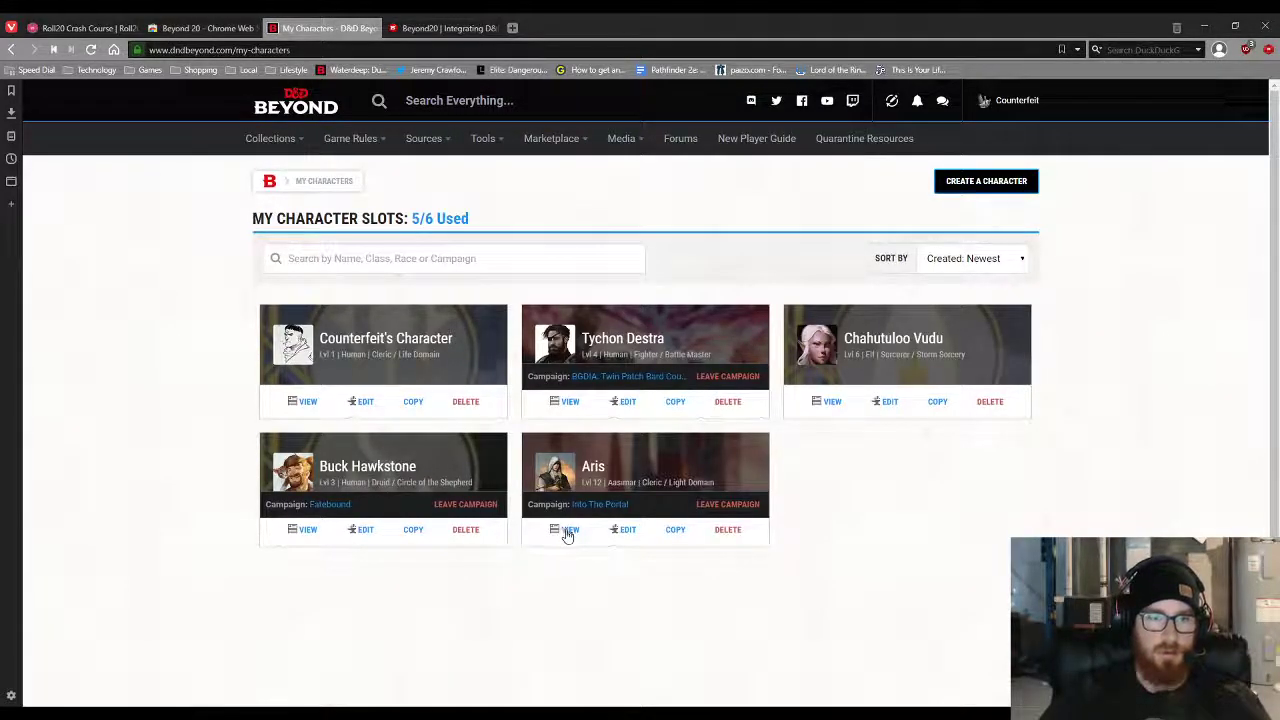
left_click(570, 529)
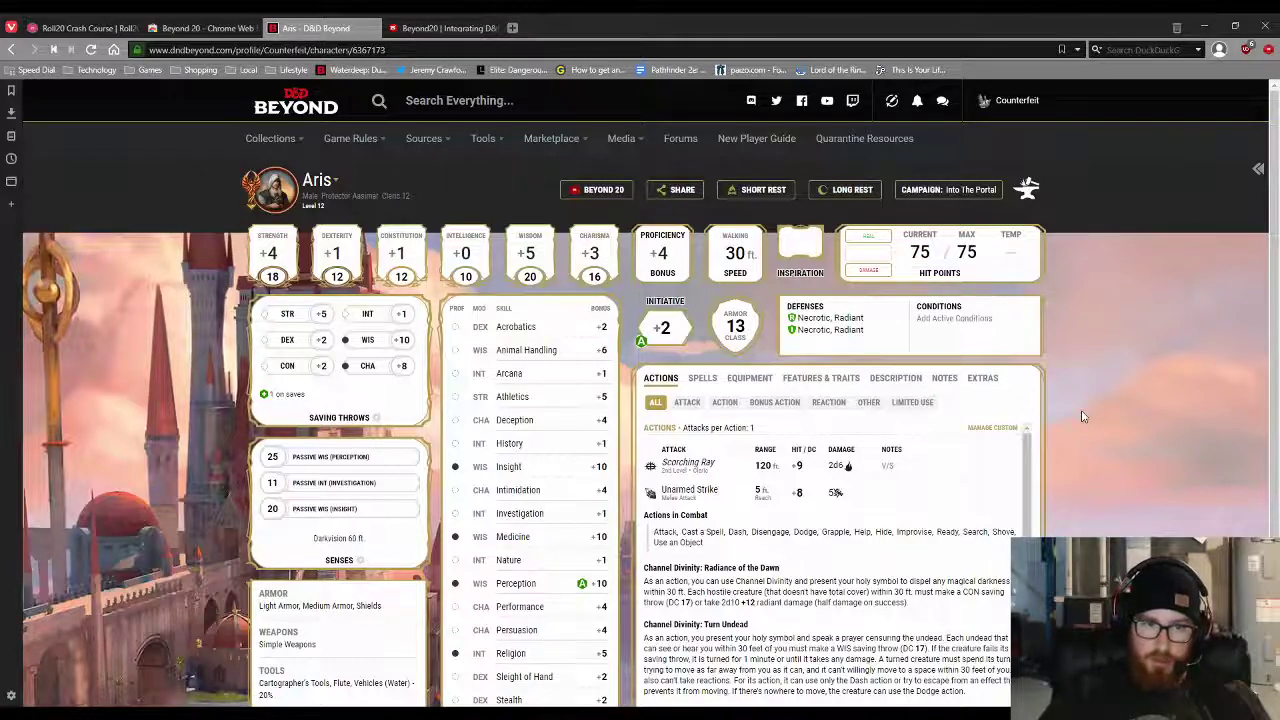
mouse_move(1078, 431)
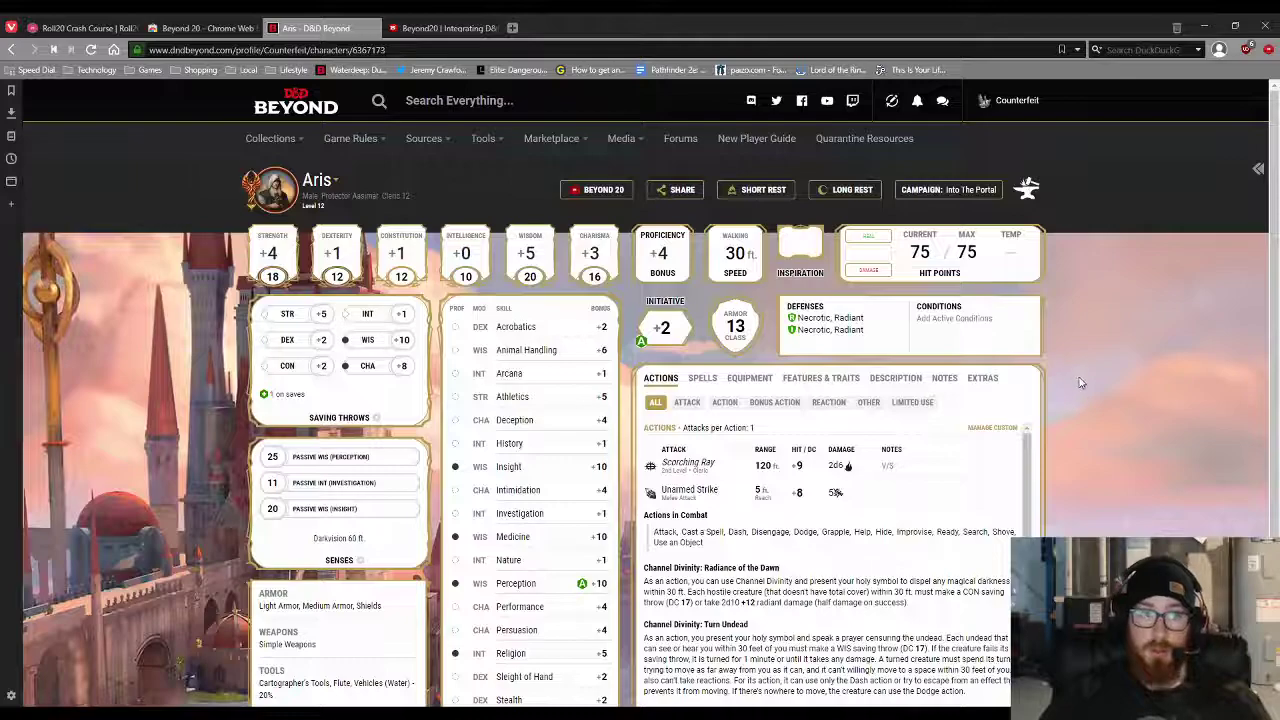
mouse_move(335, 255)
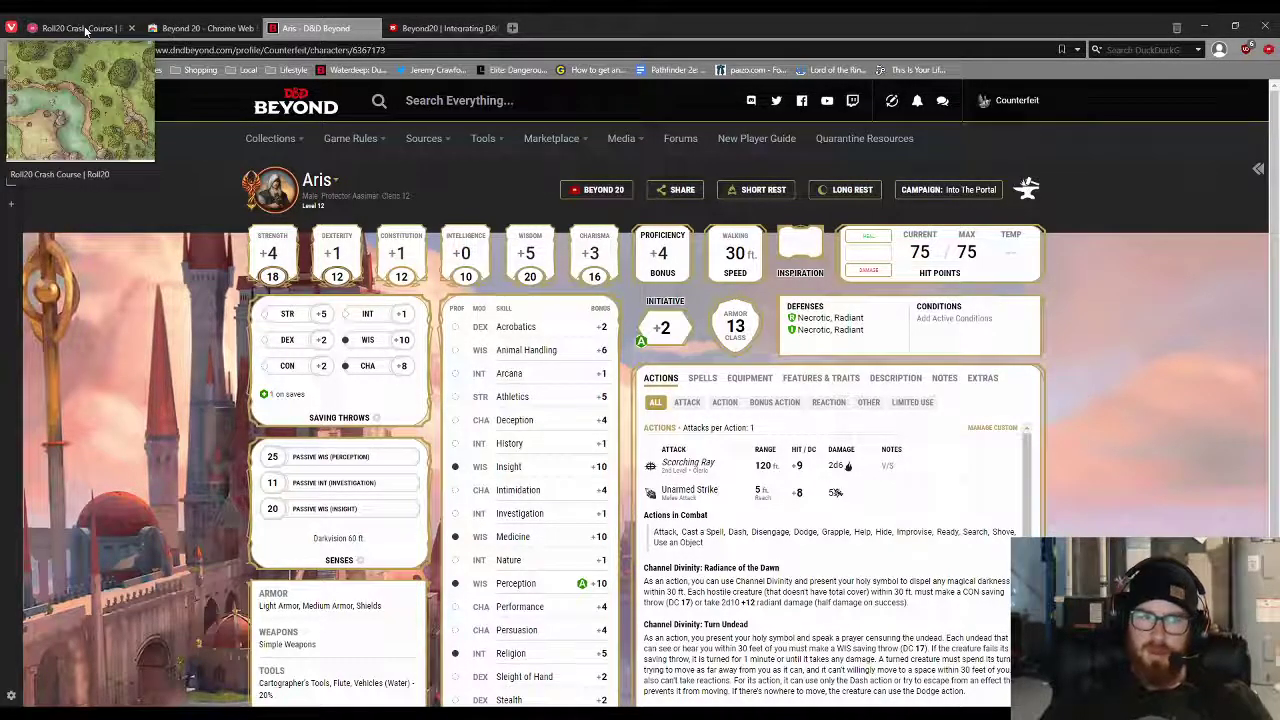
Check Aris's journal entry and the chat log in Roll20, then return to Aris's sheet
left_click(75, 27)
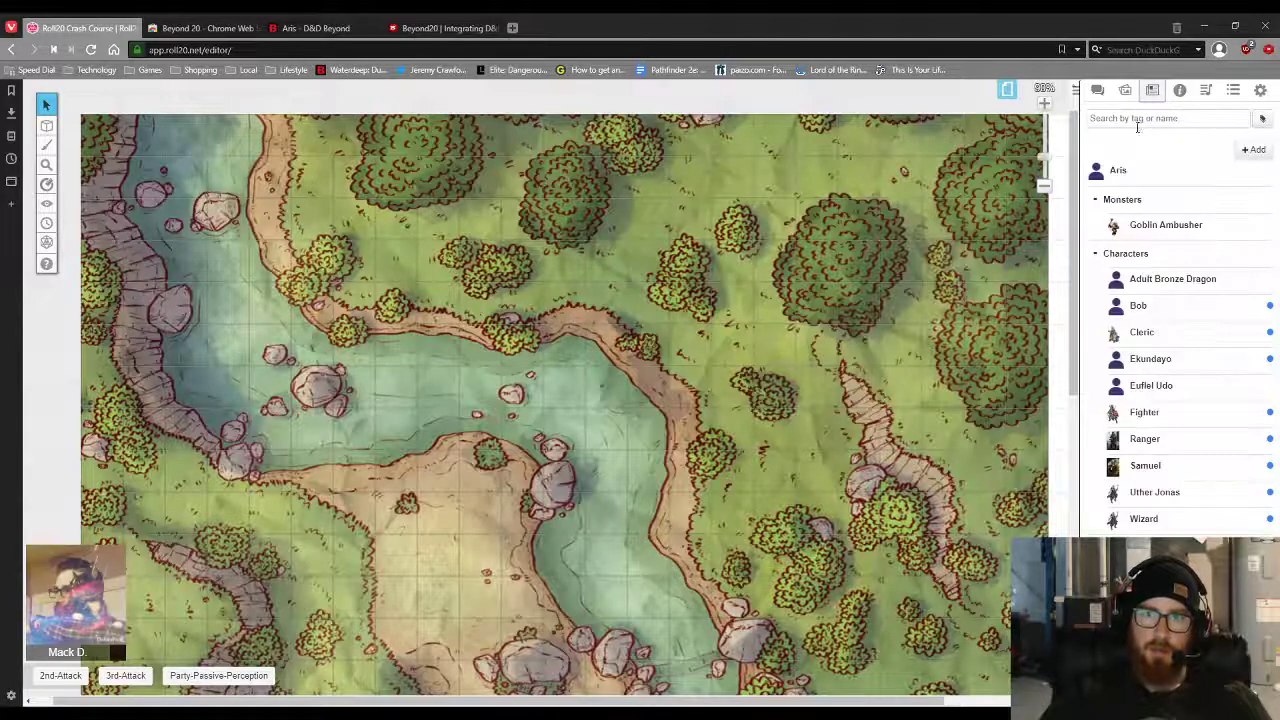
left_click(1117, 169)
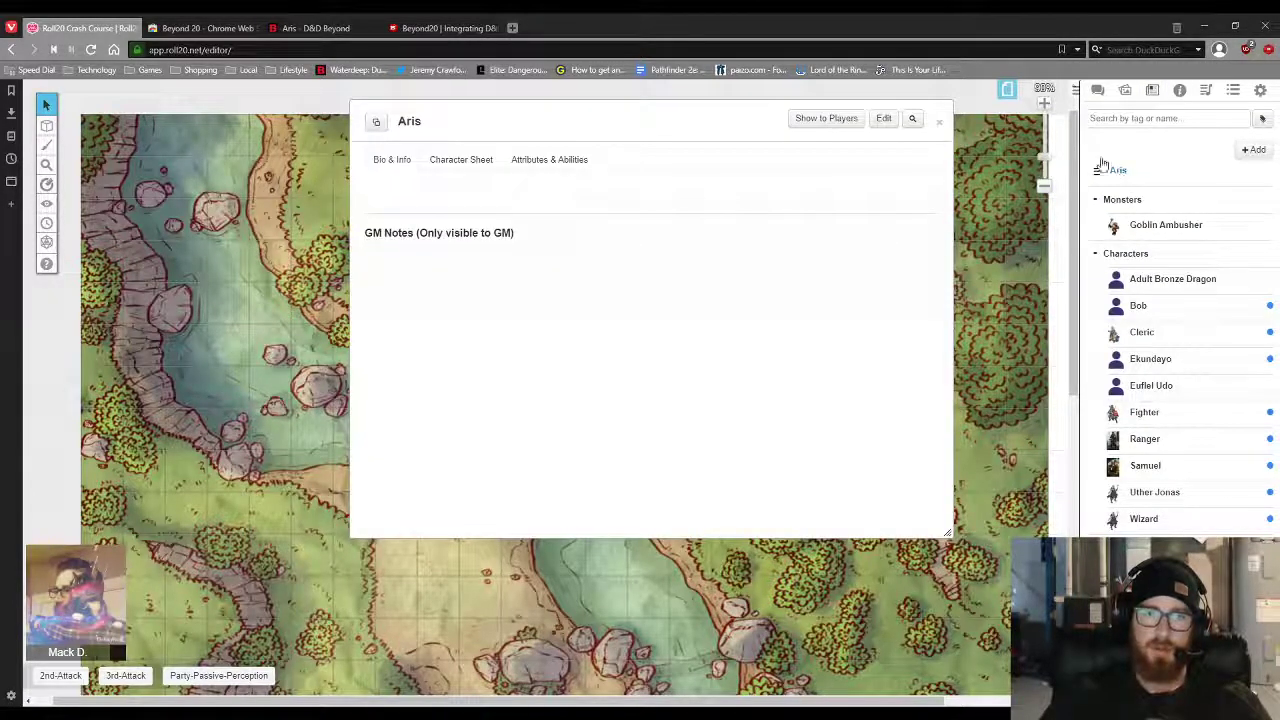
left_click(939, 121)
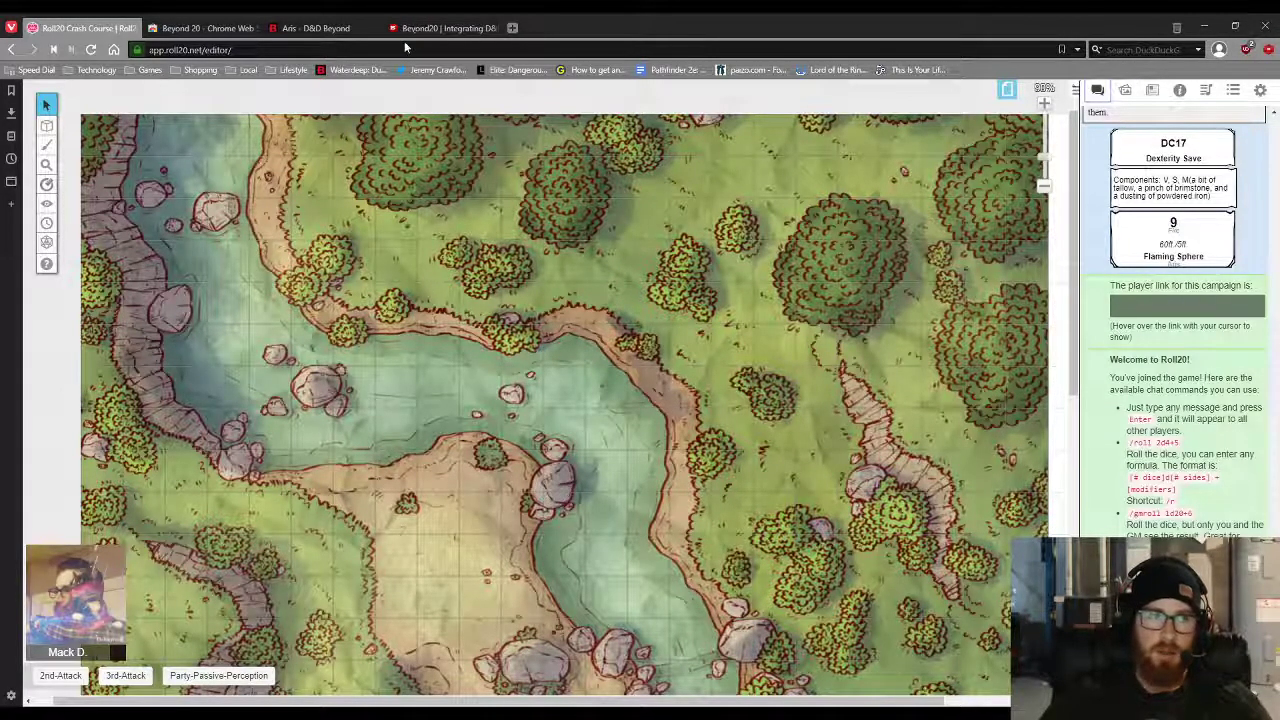
left_click(318, 27)
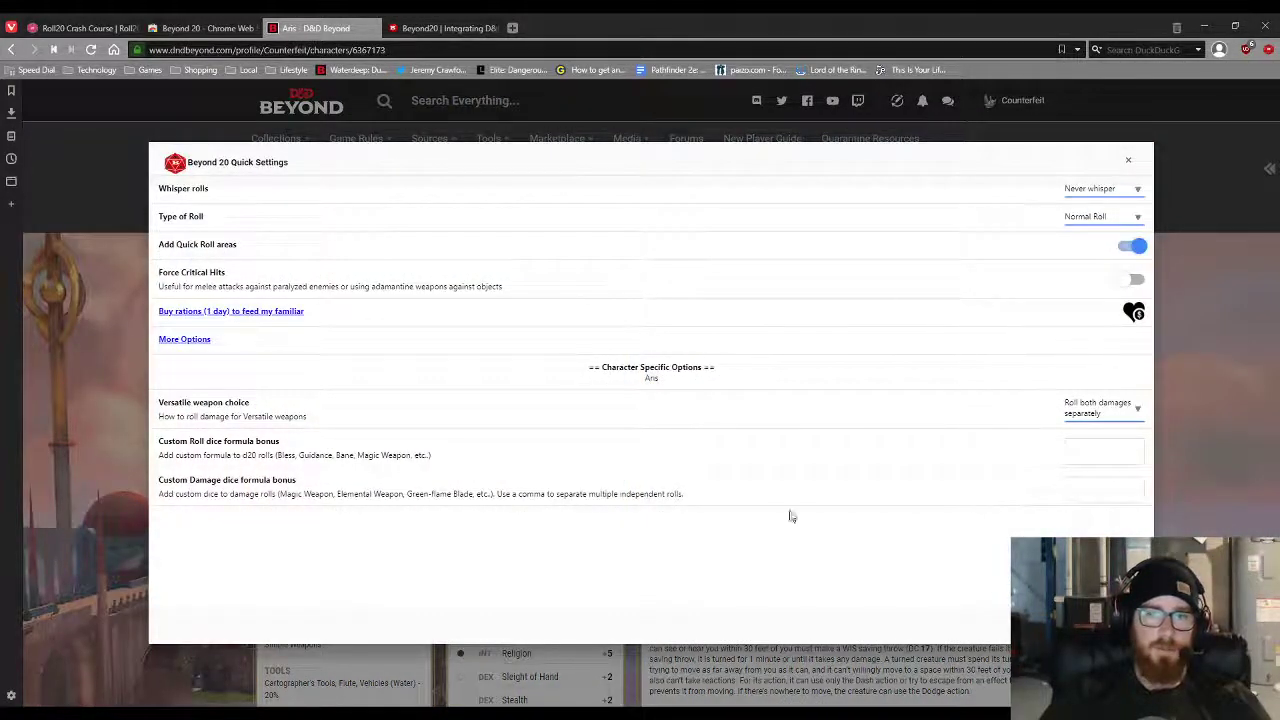
left_click(1103, 188)
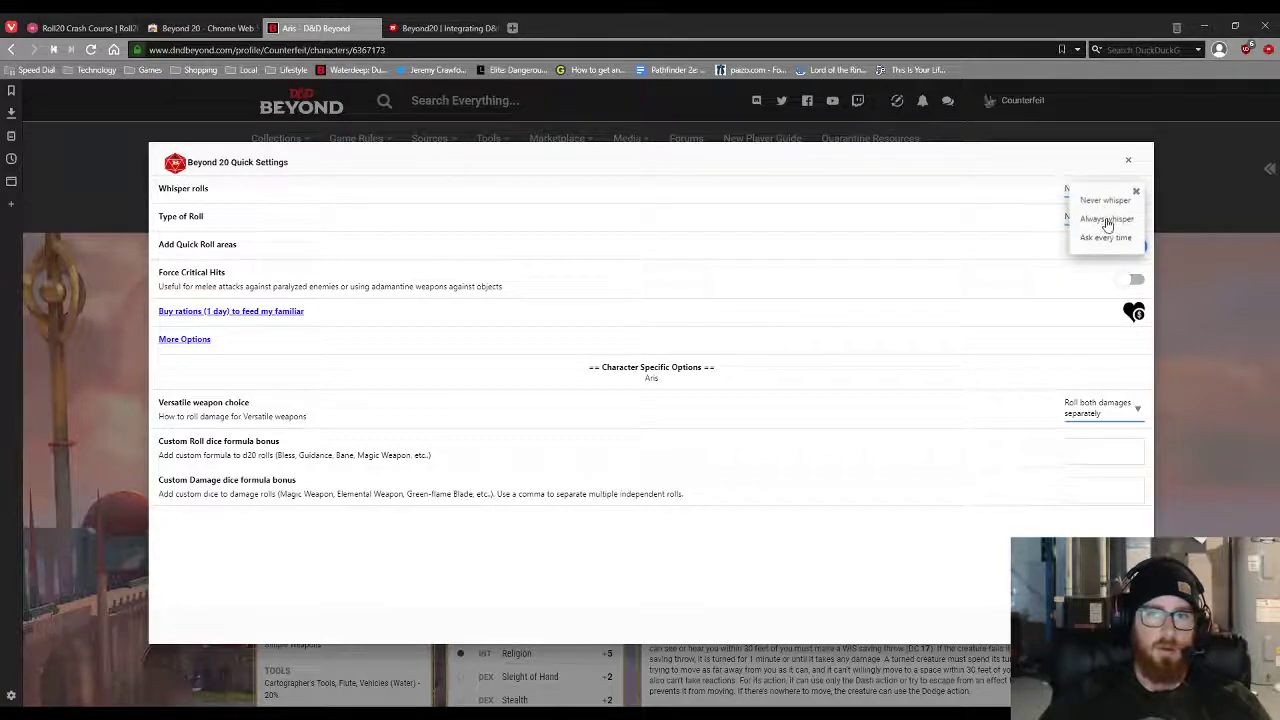
left_click(1096, 200)
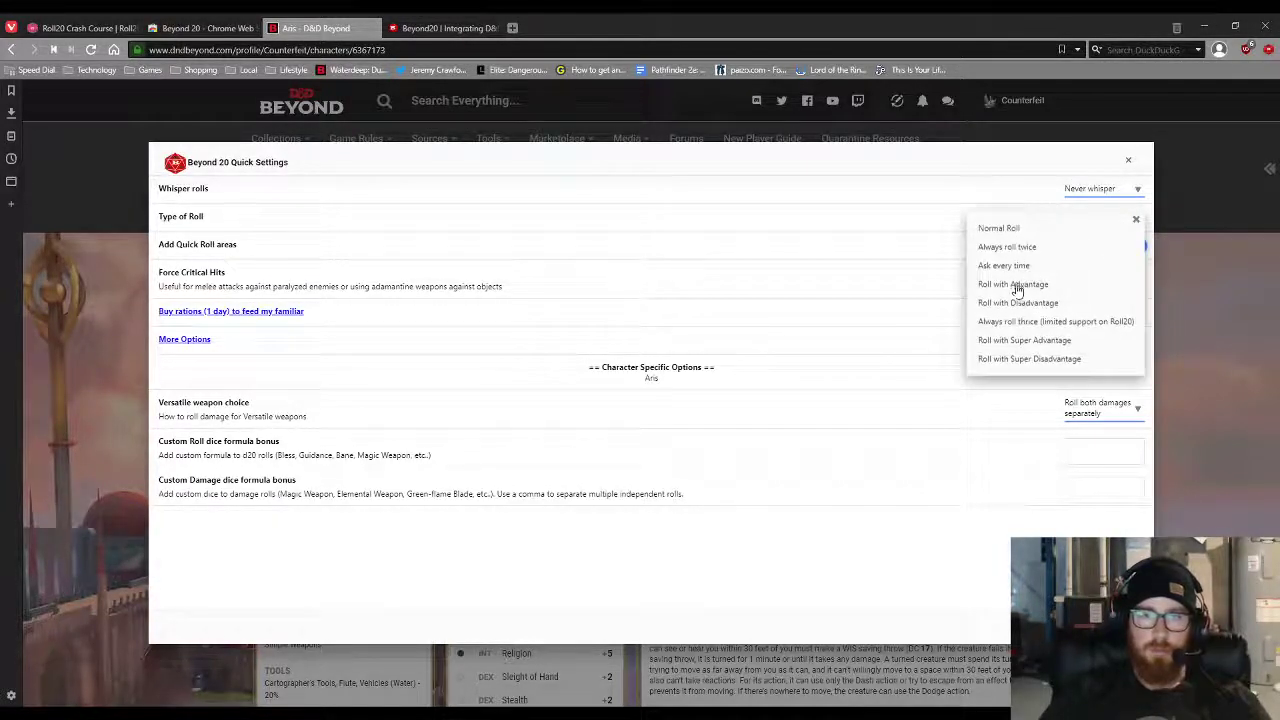
mouse_move(992, 312)
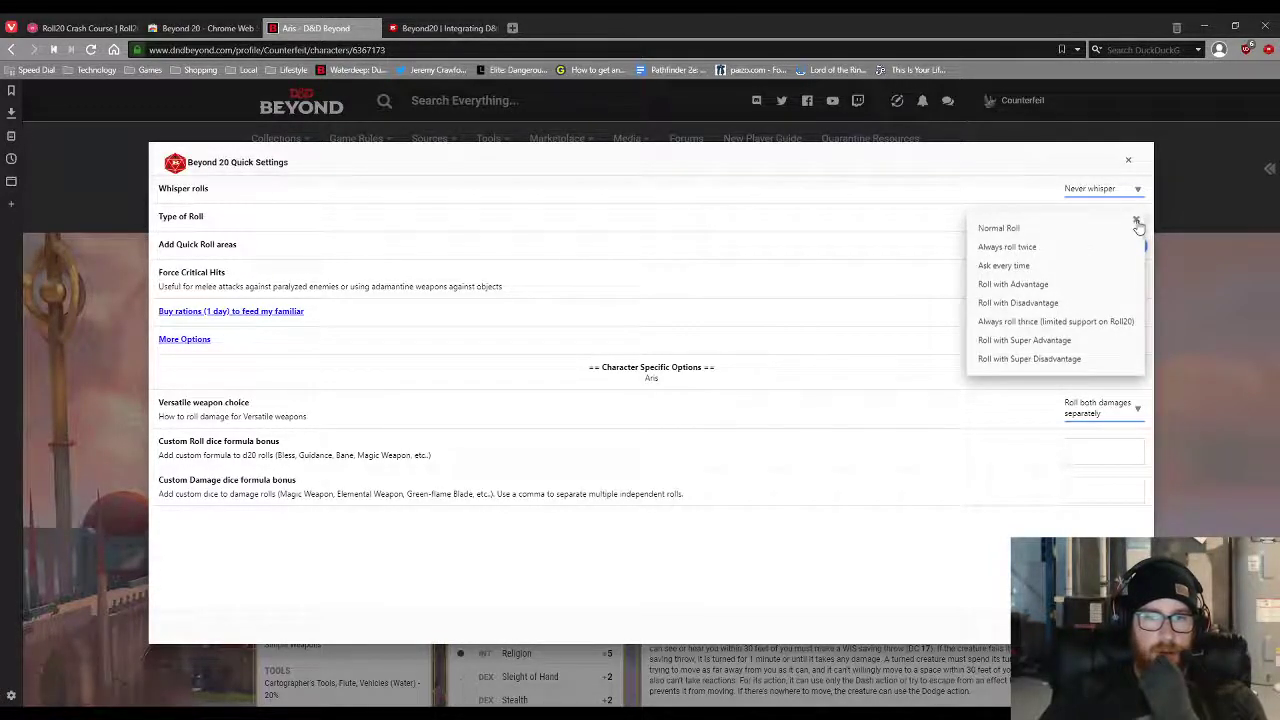
left_click(998, 228)
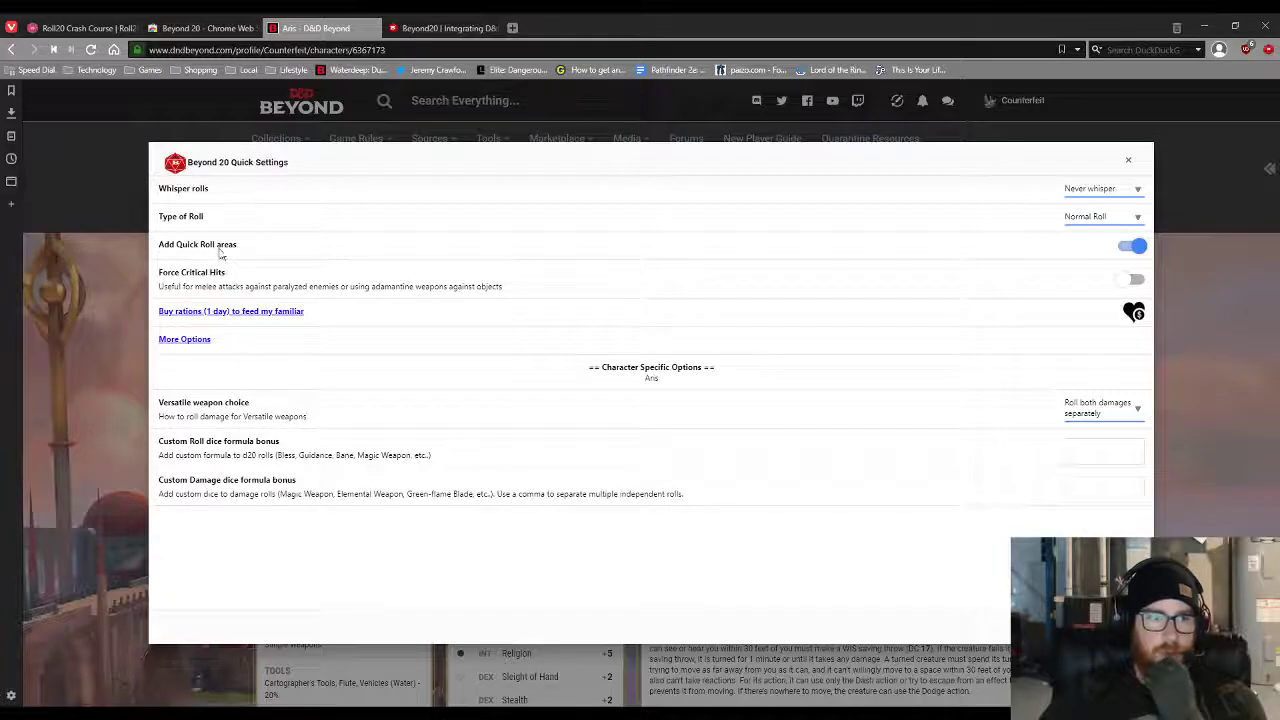
left_click(1128, 160)
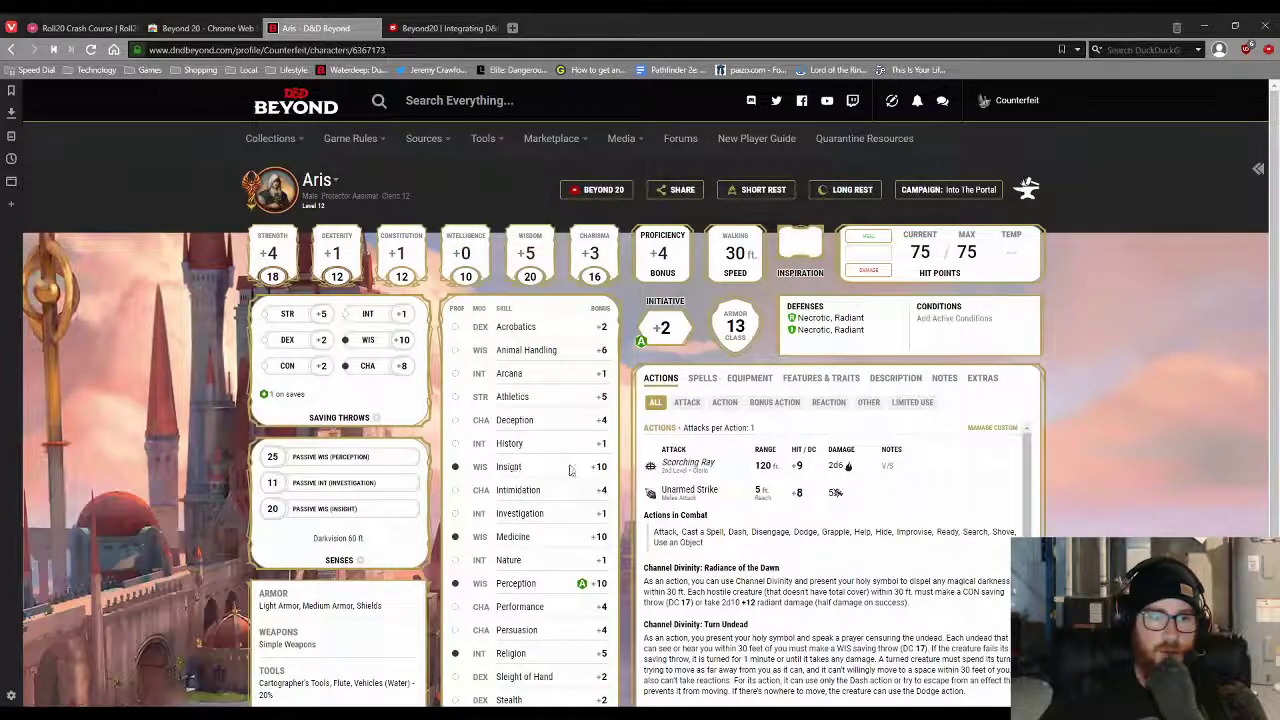
Look up Aris's Insight skill, then show the Spells tab listing Burning Hands and Flaming Sphere
left_click(592, 443)
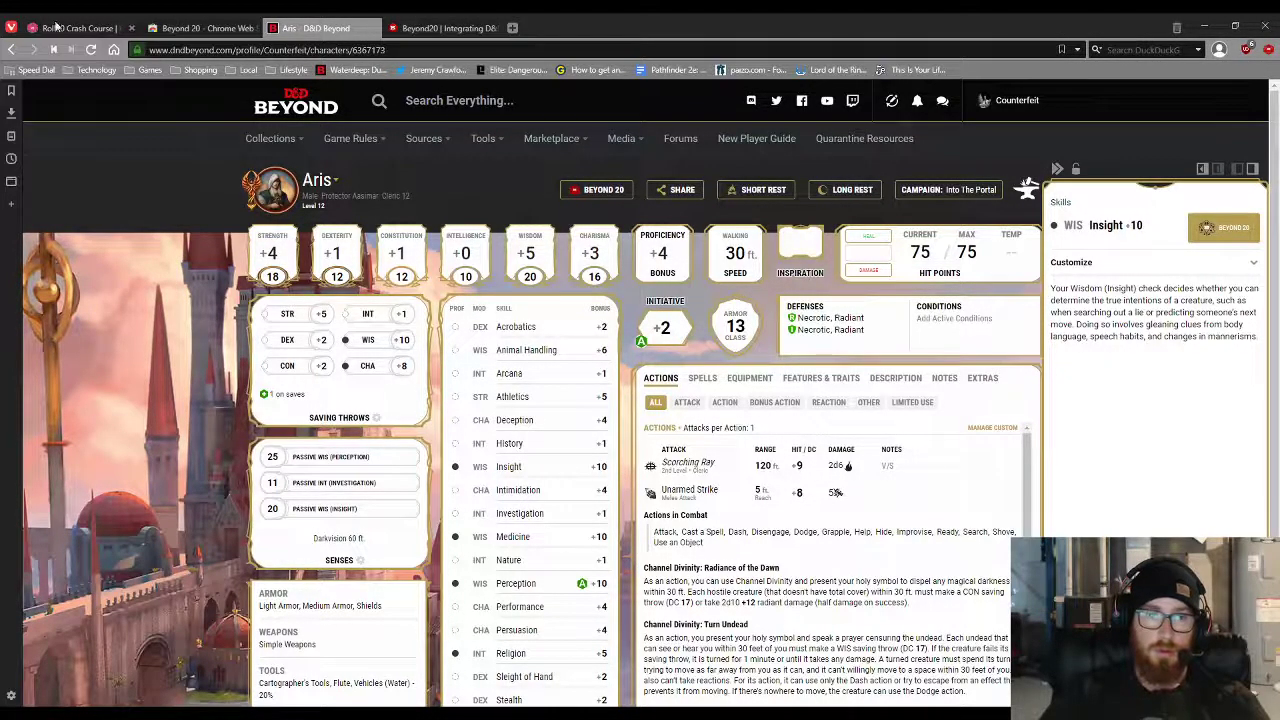
left_click(70, 24)
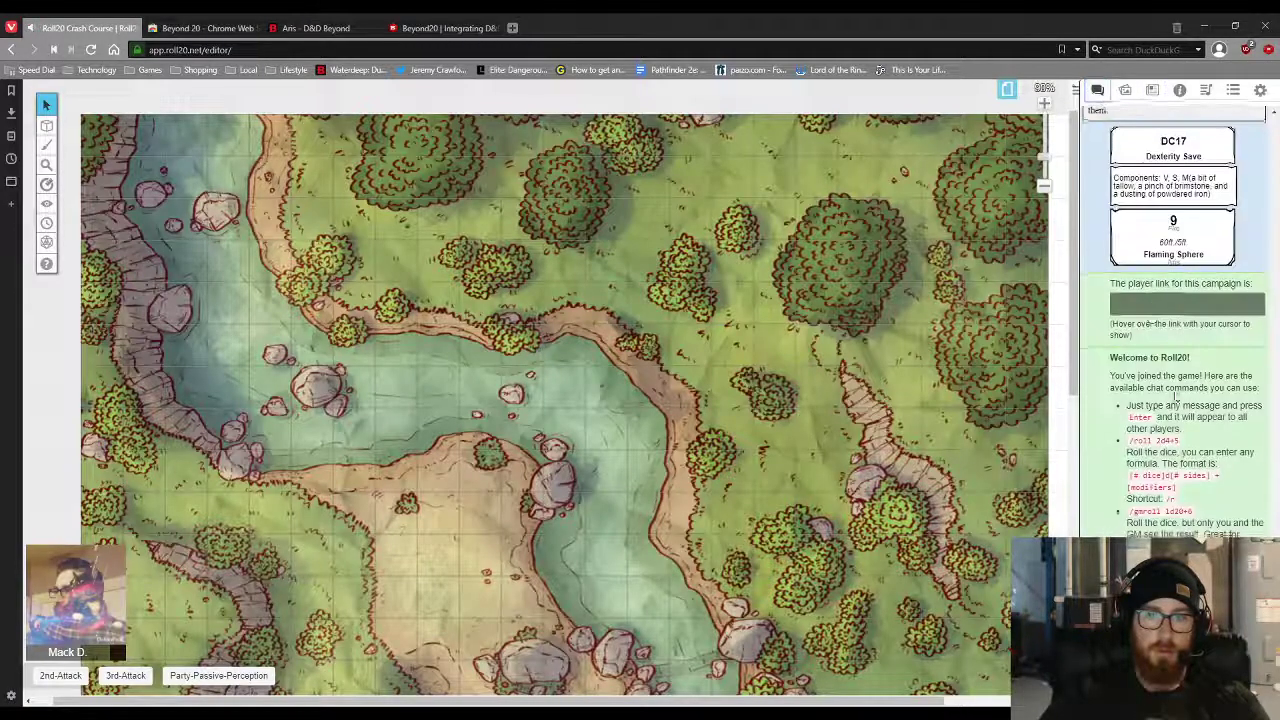
scroll("down", 3)
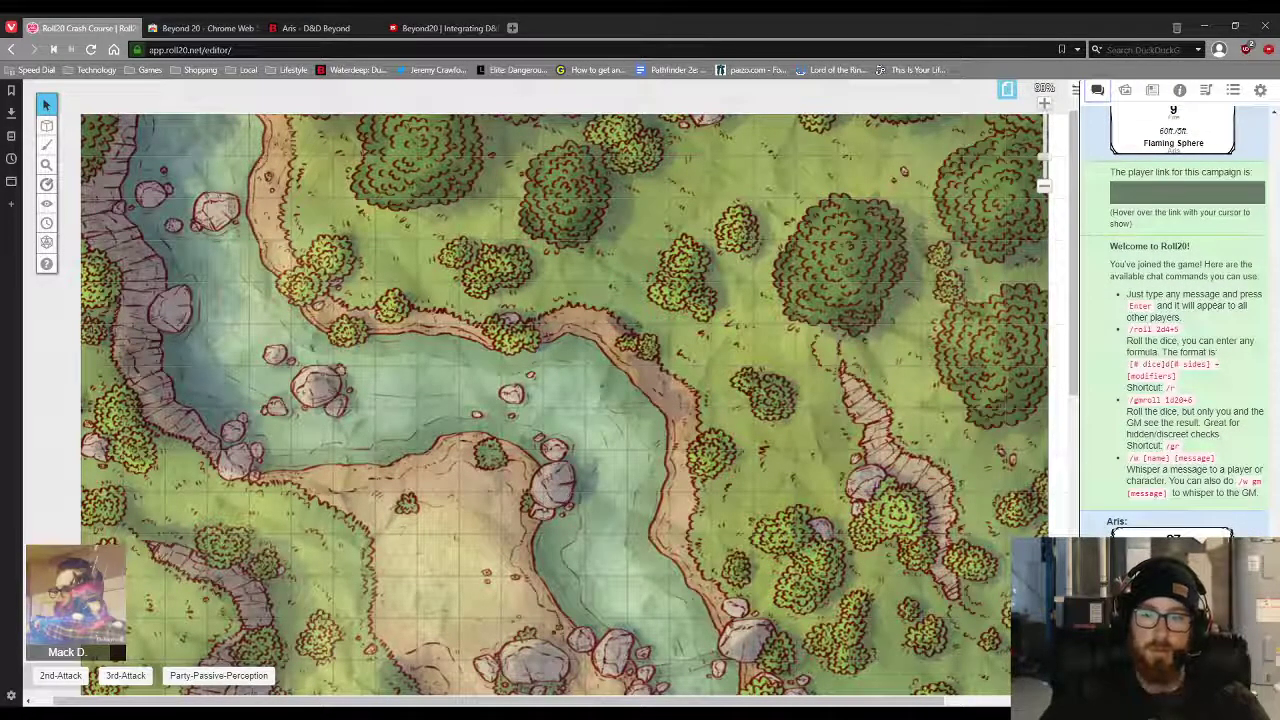
left_click(445, 15)
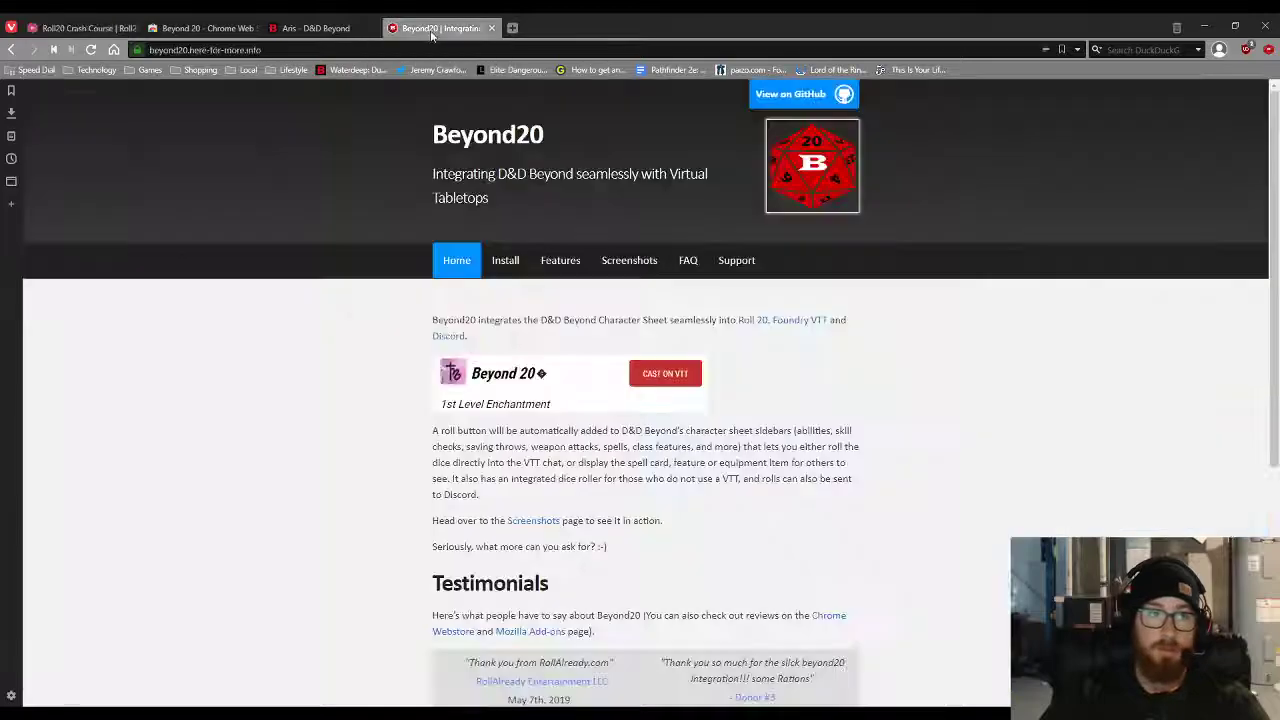
left_click(318, 28)
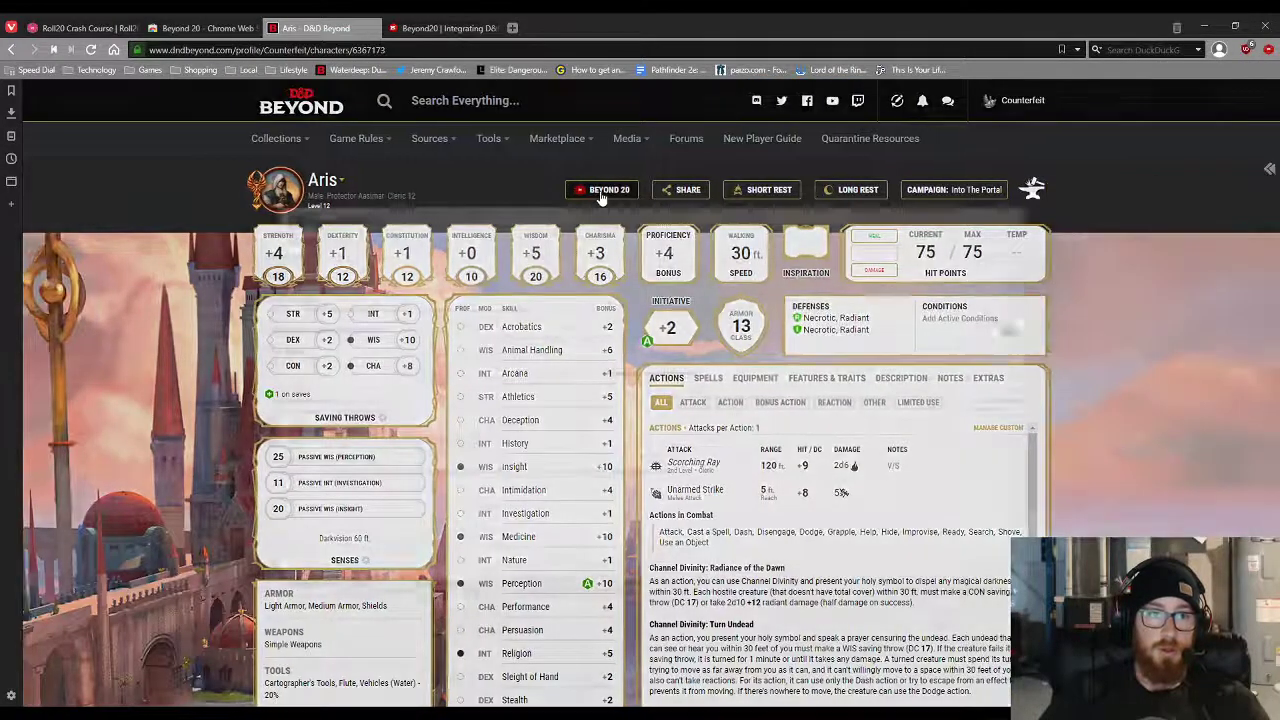
left_click(602, 189)
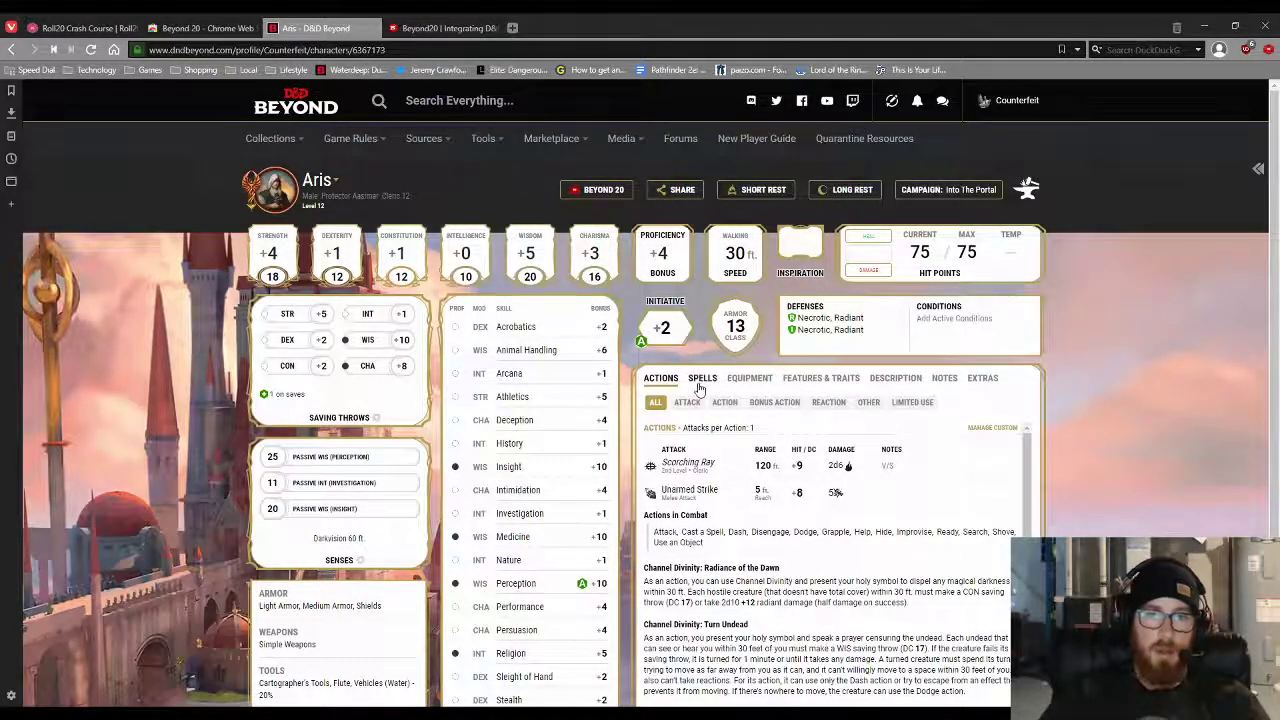
left_click(702, 377)
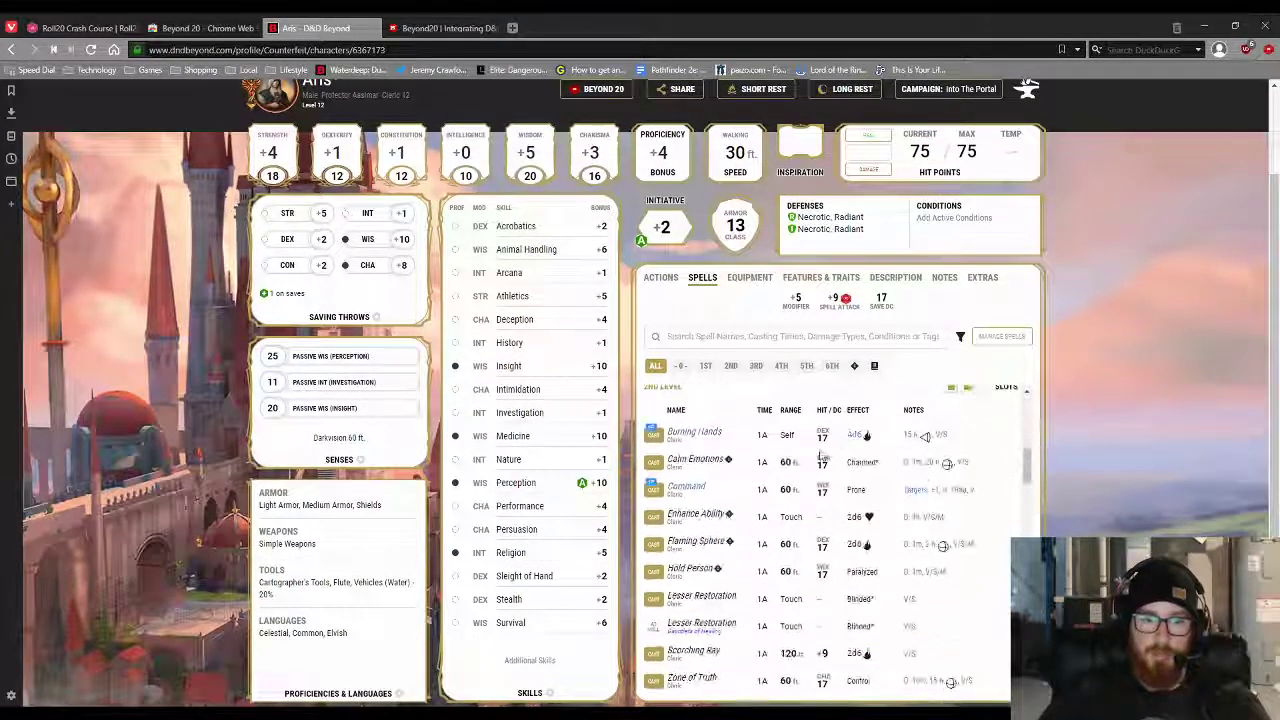
Send Banishment from Aris's sheet to the Roll20 chat, producing its card and a roll of 28
scroll("down", 3)
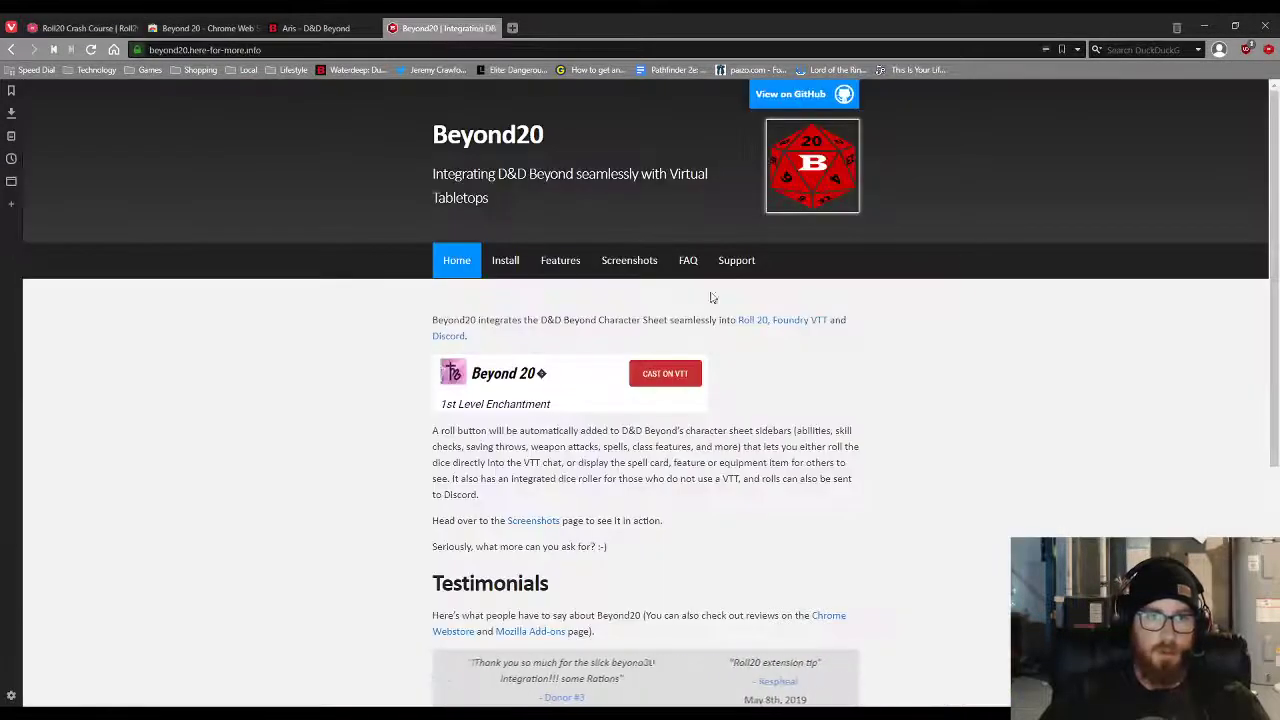
left_click(325, 27)
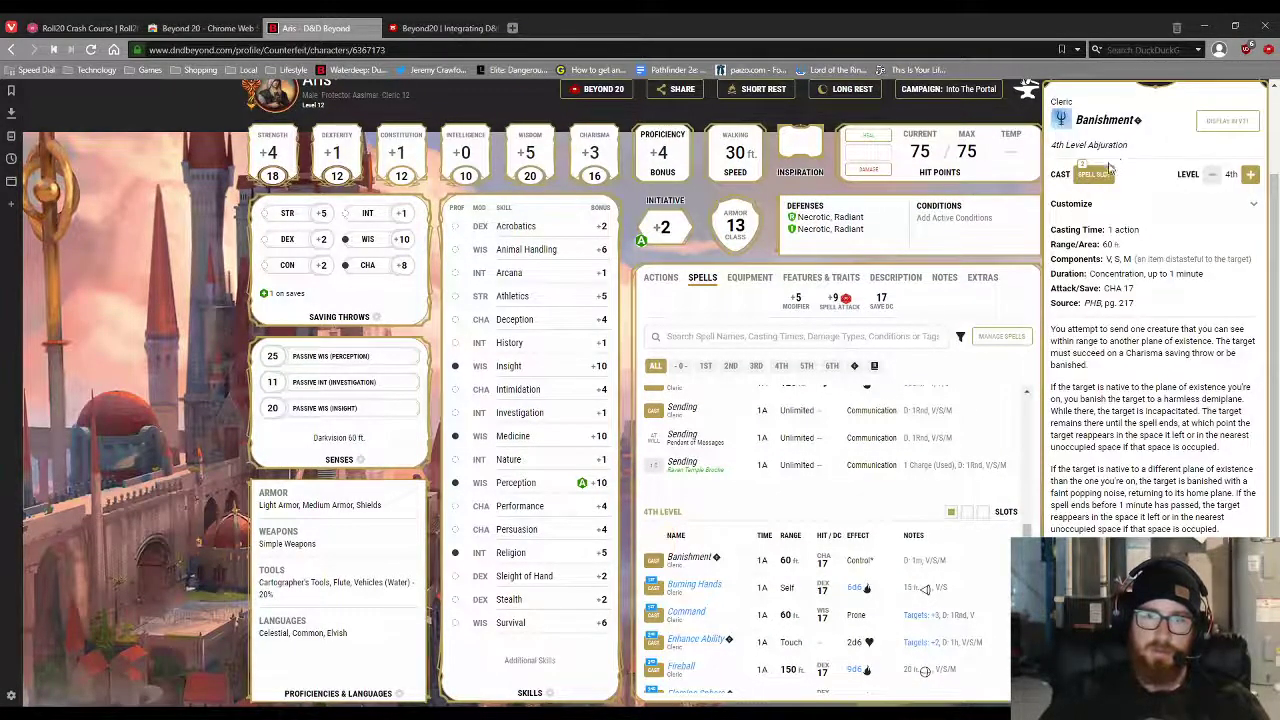
left_click(80, 27)
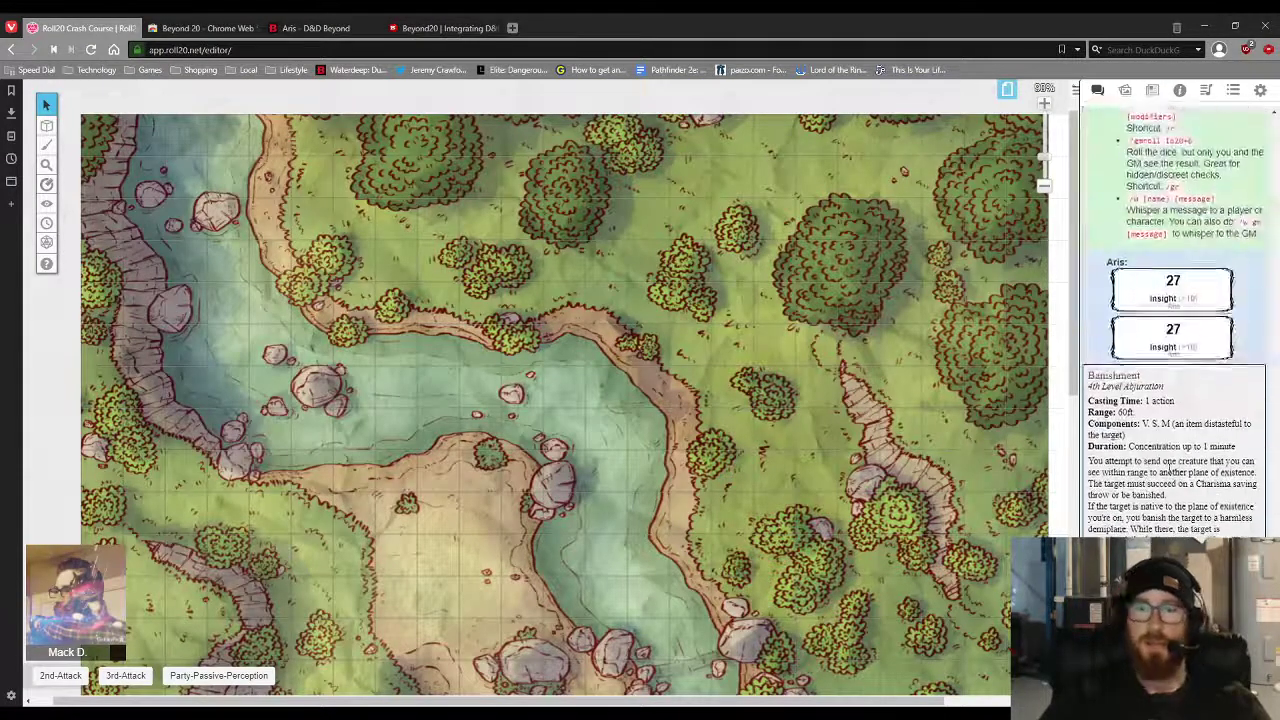
left_click(442, 27)
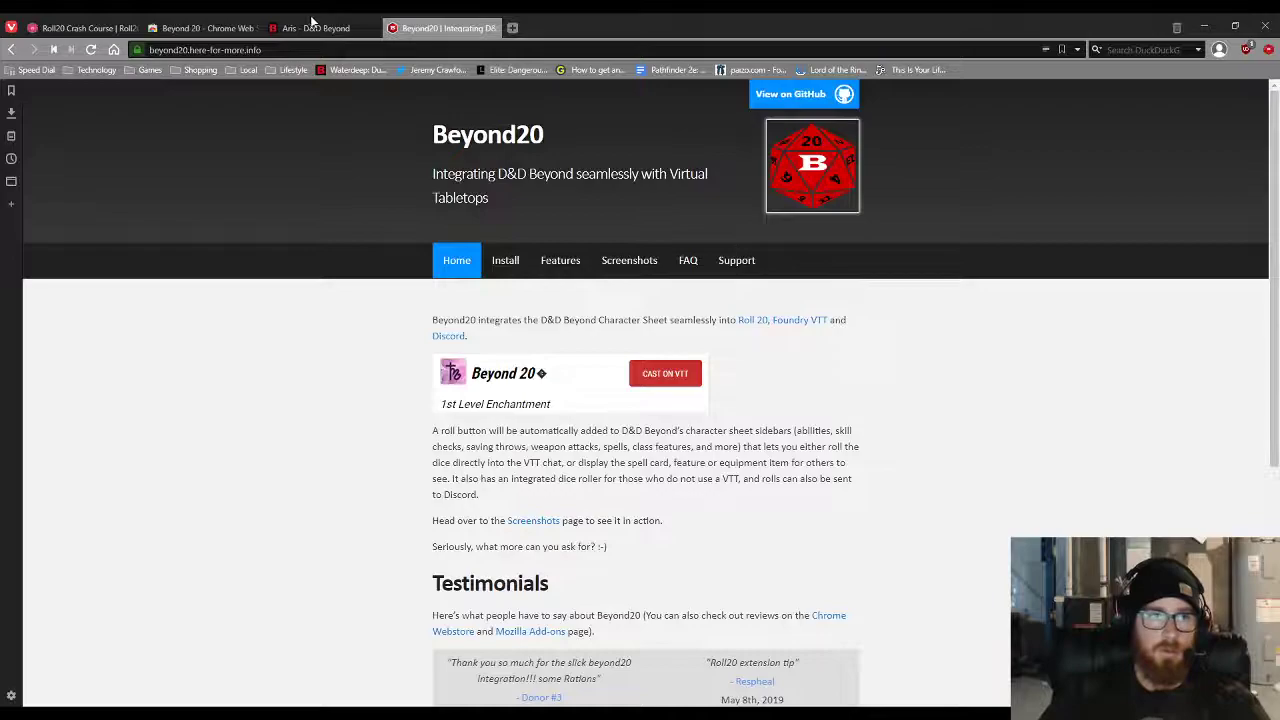
left_click(318, 27)
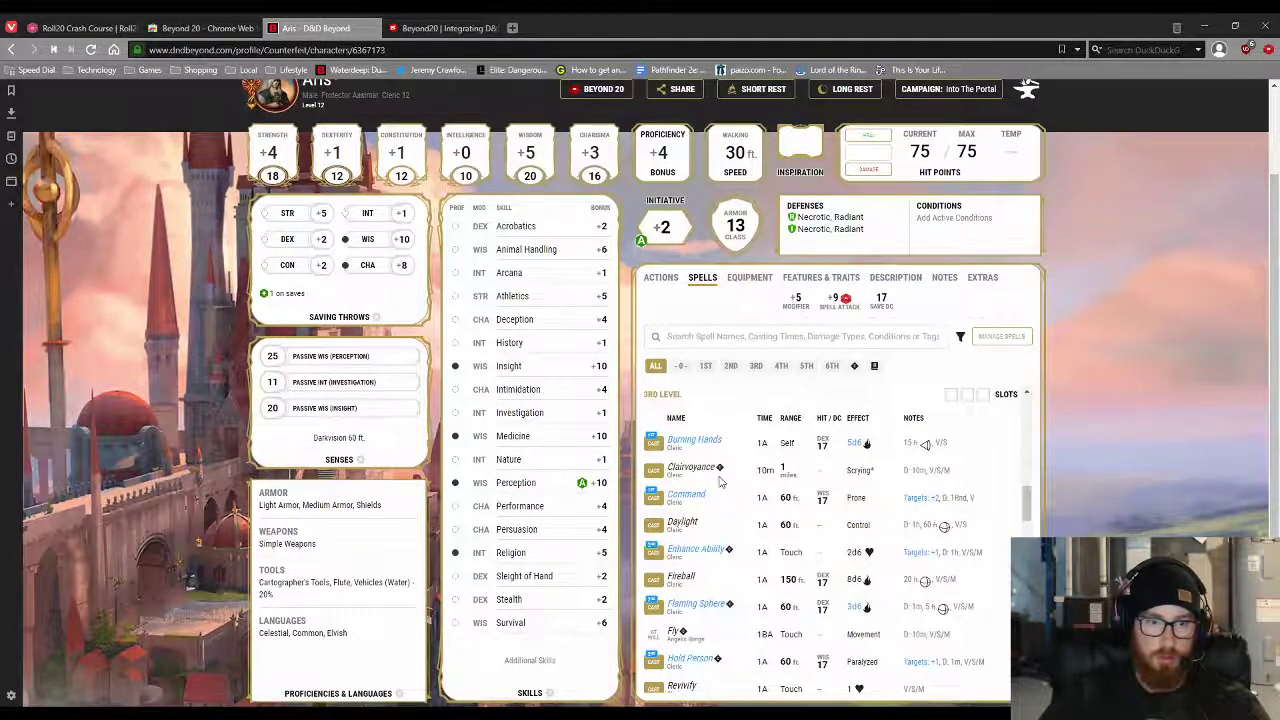
left_click(693, 517)
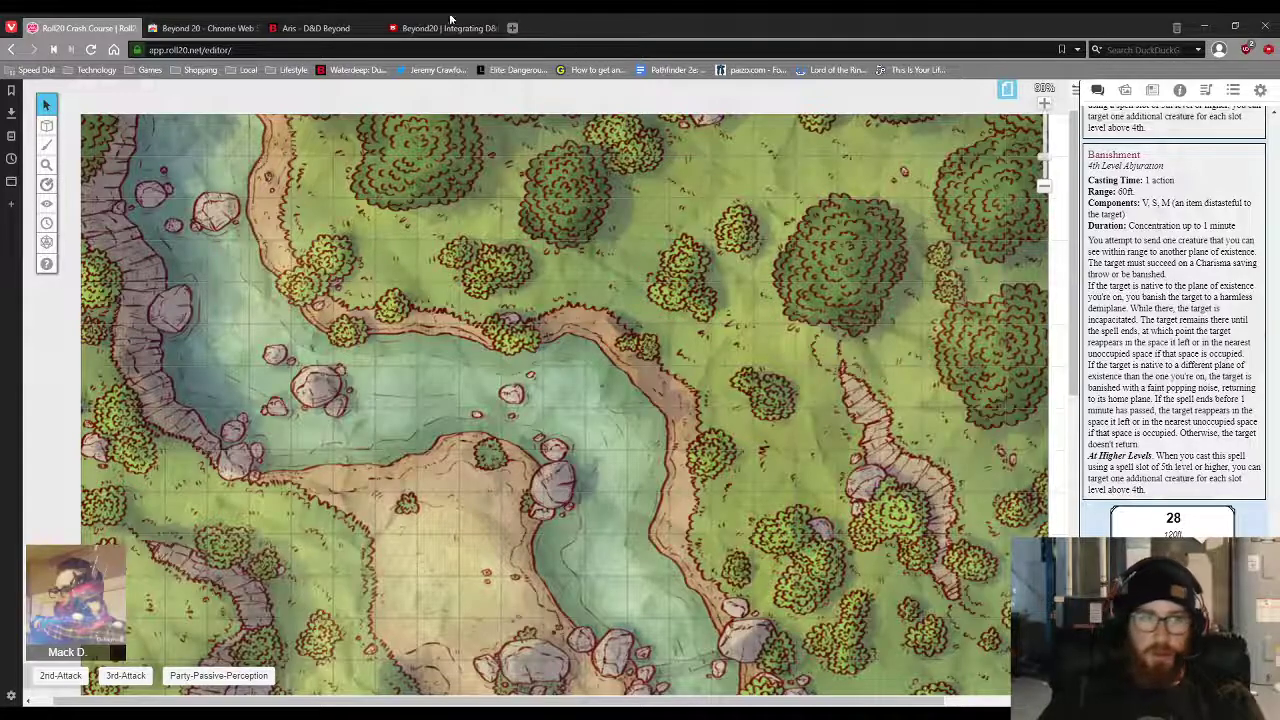
Keep Beyond 20's versatile weapon choice on 'Roll both damages separately' and open More Options
left_click(445, 27)
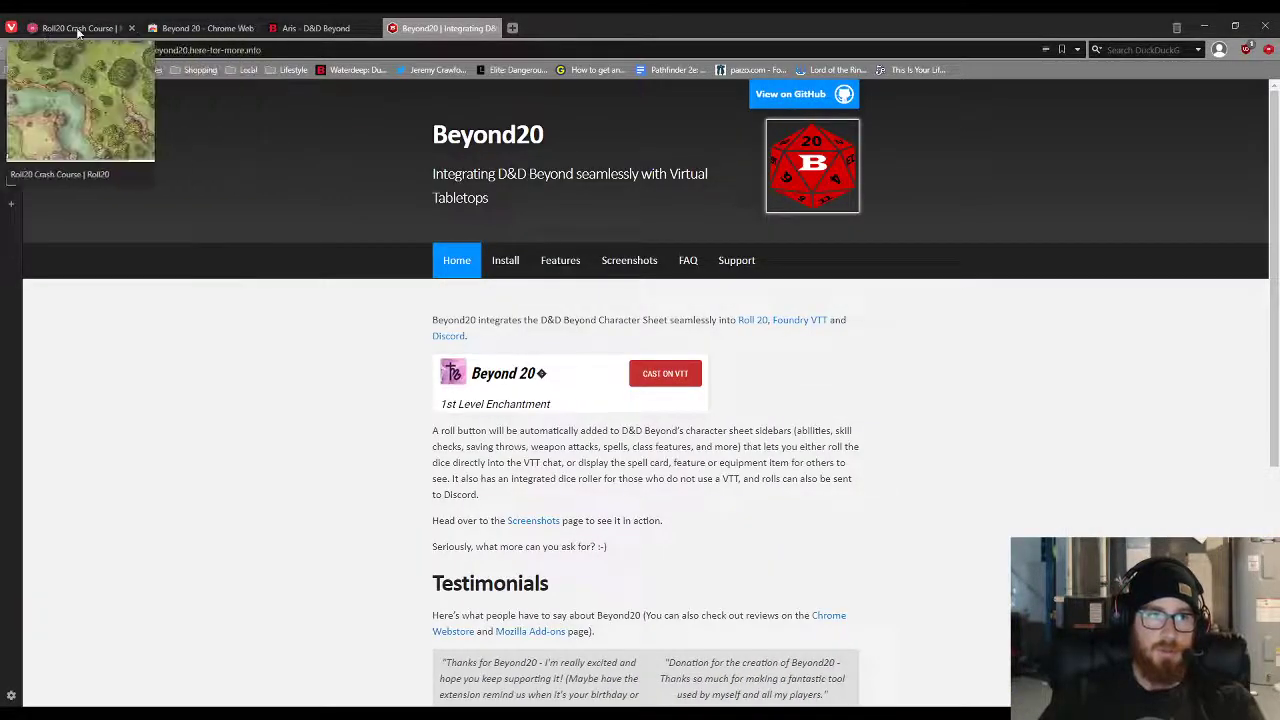
left_click(300, 27)
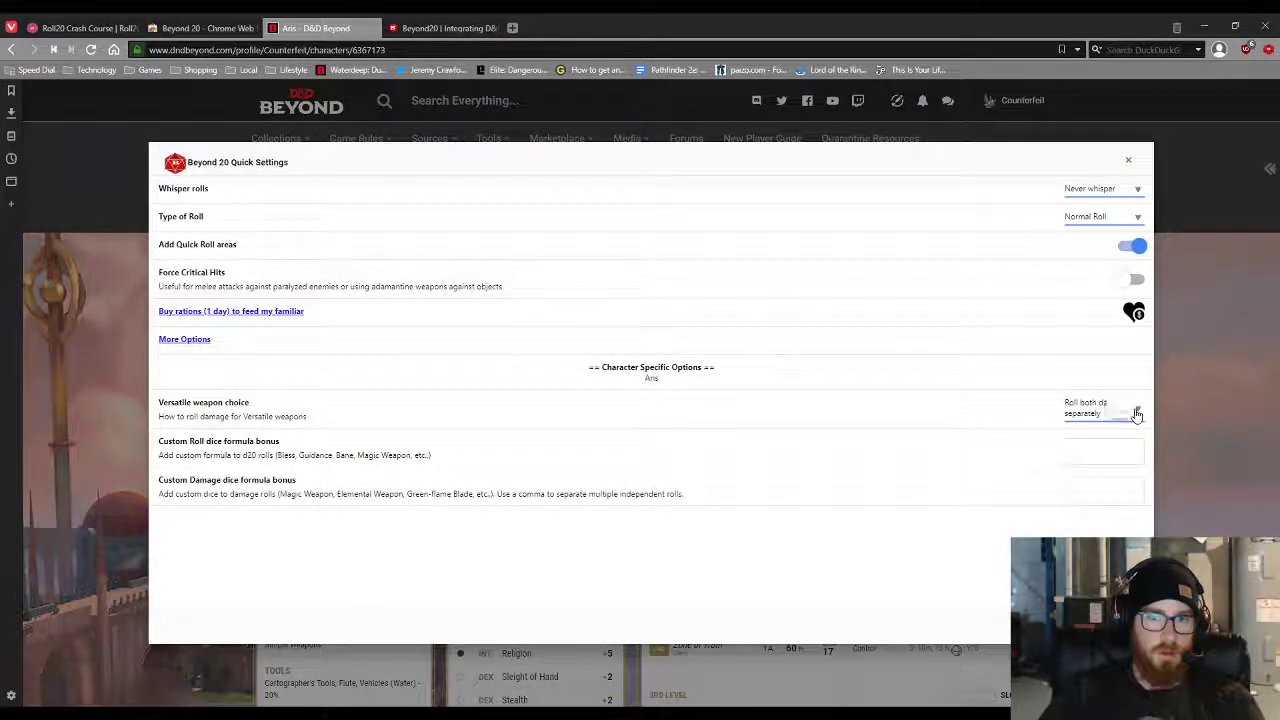
left_click(1135, 414)
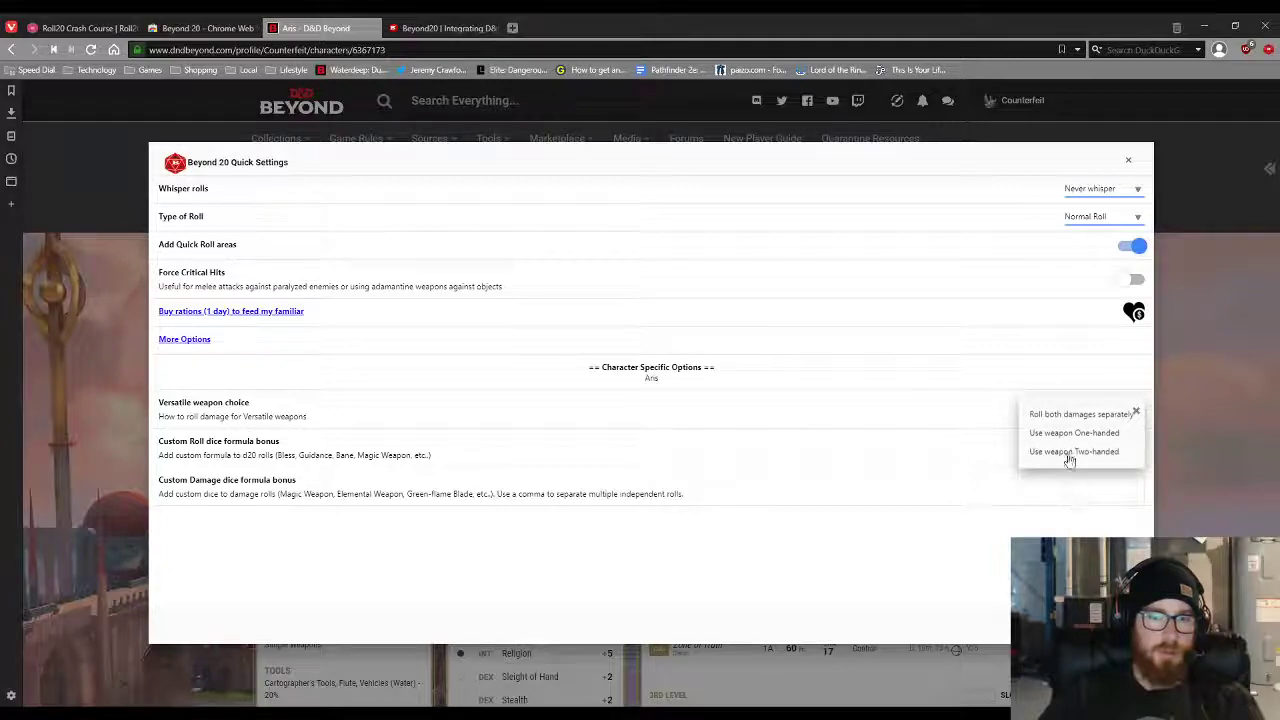
left_click(1087, 414)
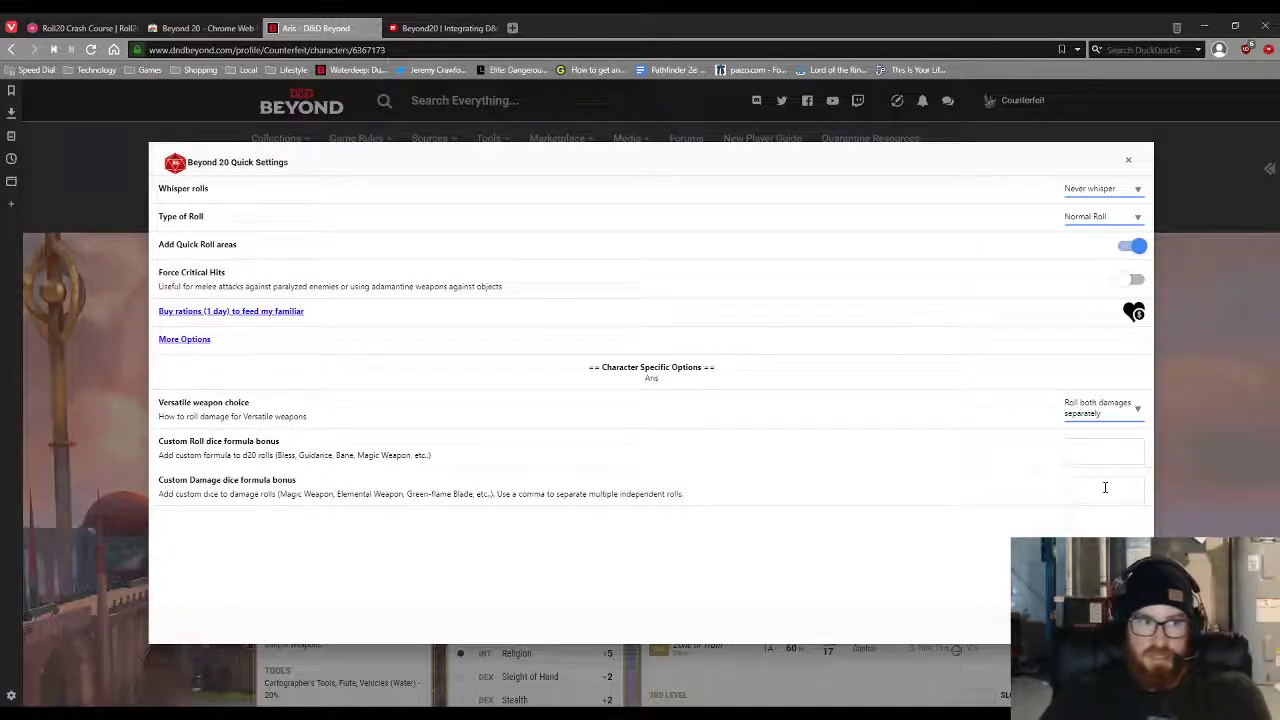
left_click(184, 338)
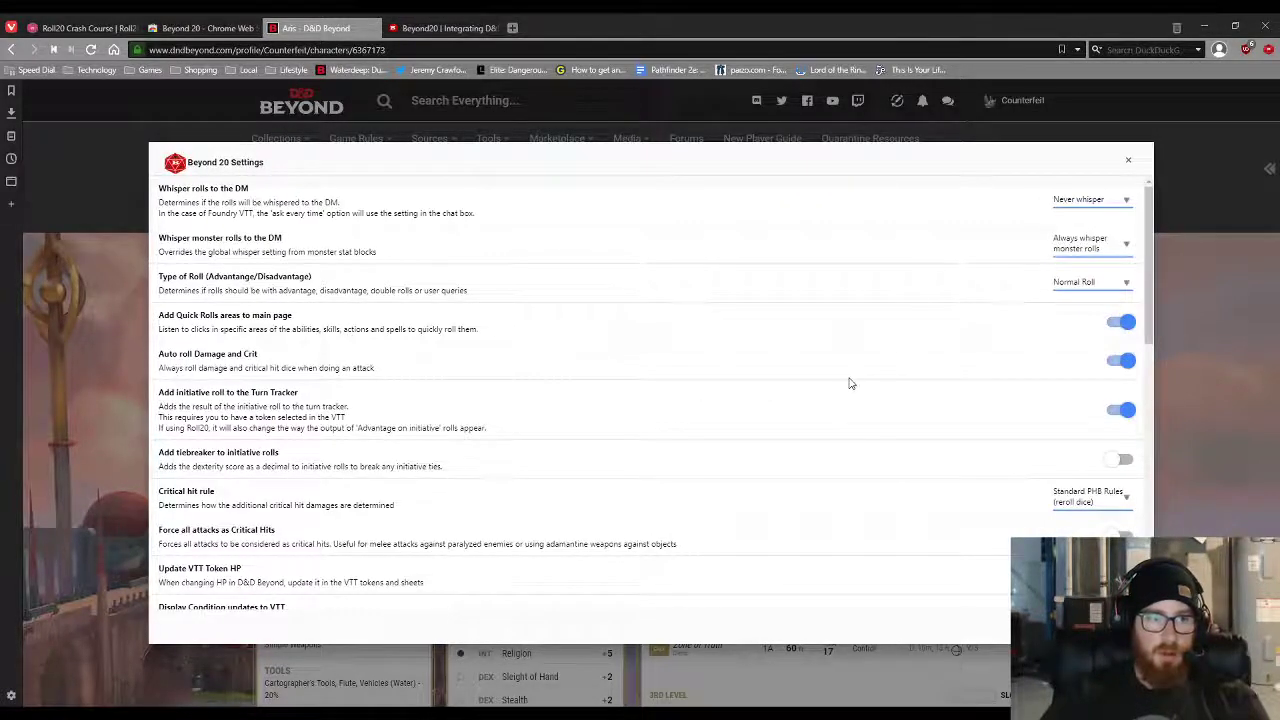
mouse_move(785, 337)
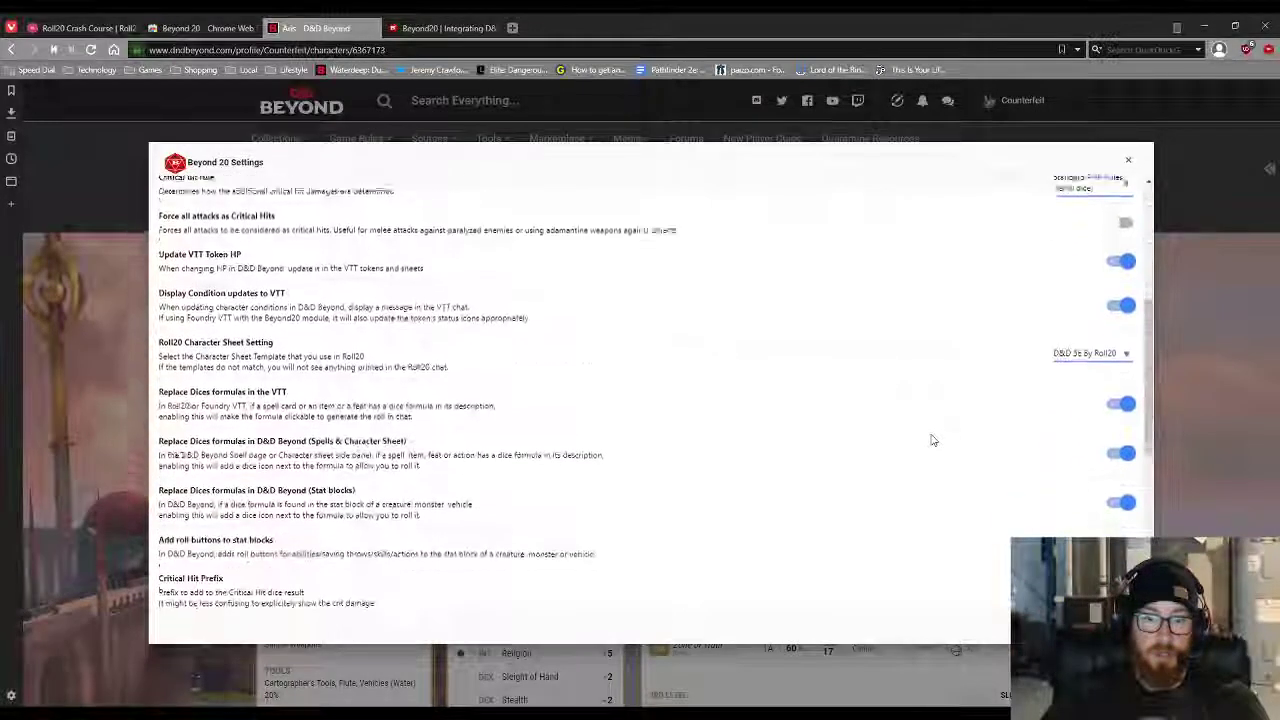
Review the Beyond 20 settings and Critical Hit Prefix field, close them, and return to Roll20
scroll("down", 3)
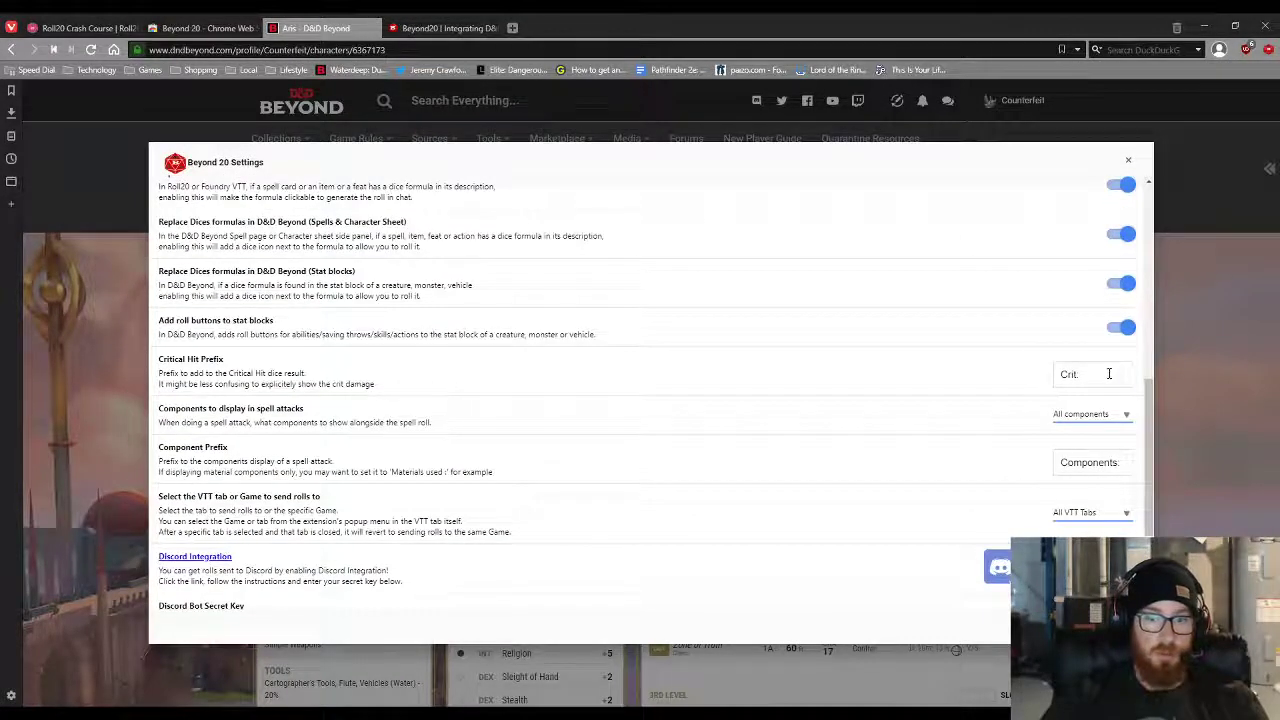
left_click(1093, 374)
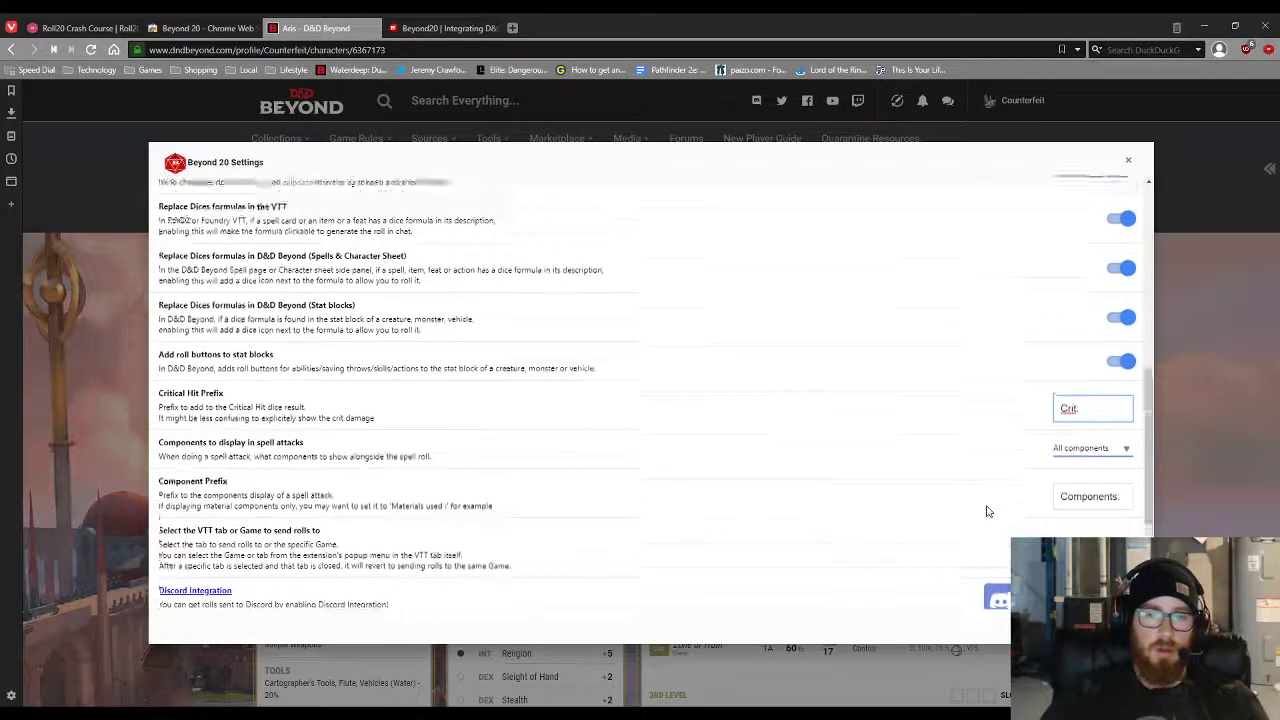
left_click(1128, 159)
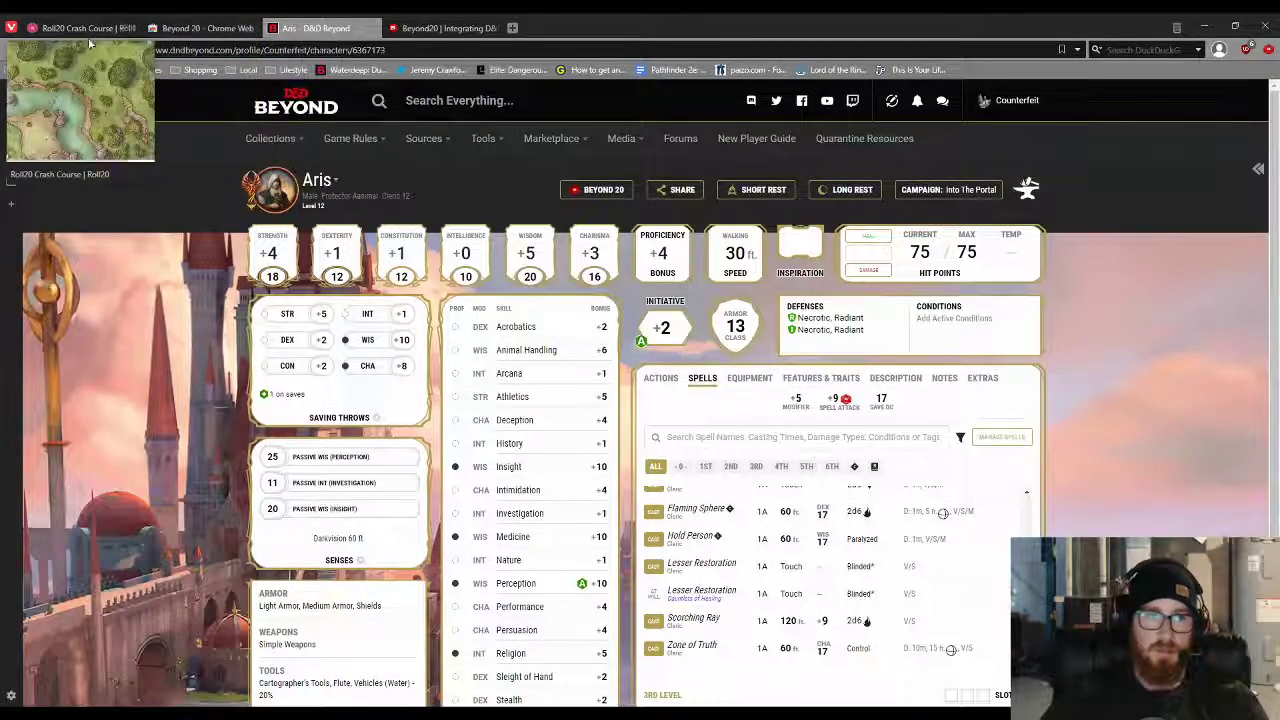
left_click(75, 27)
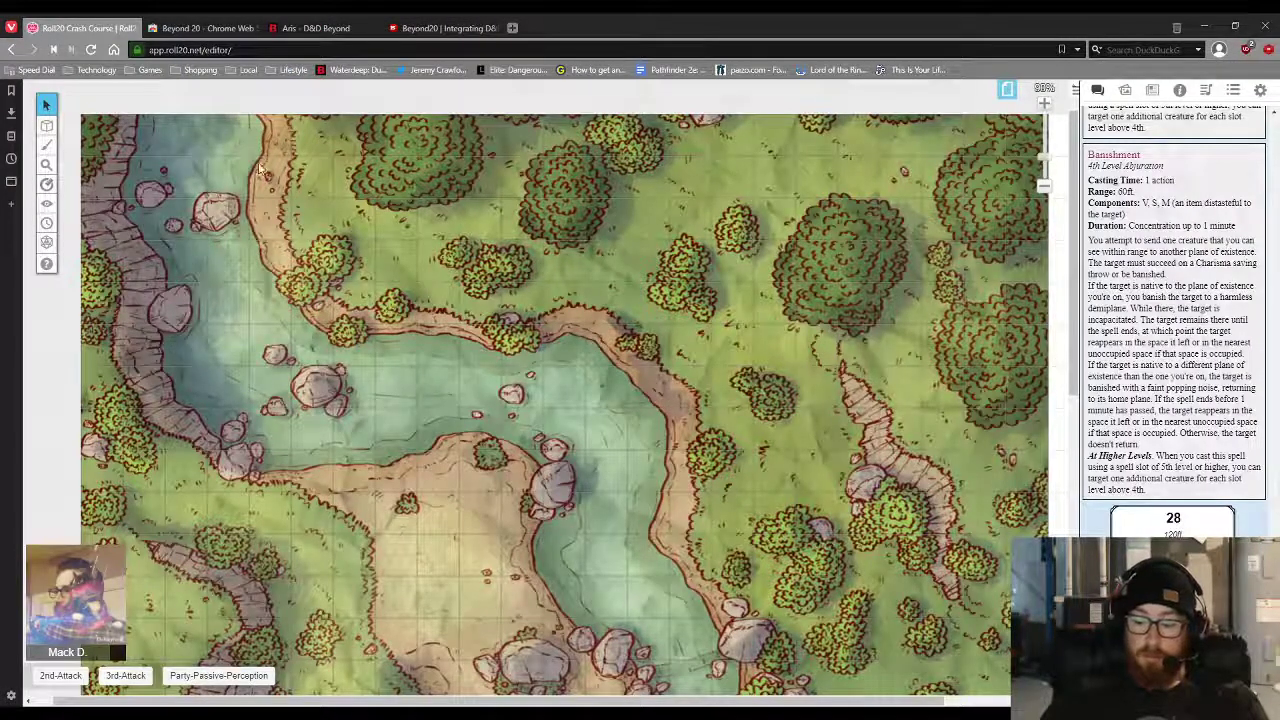